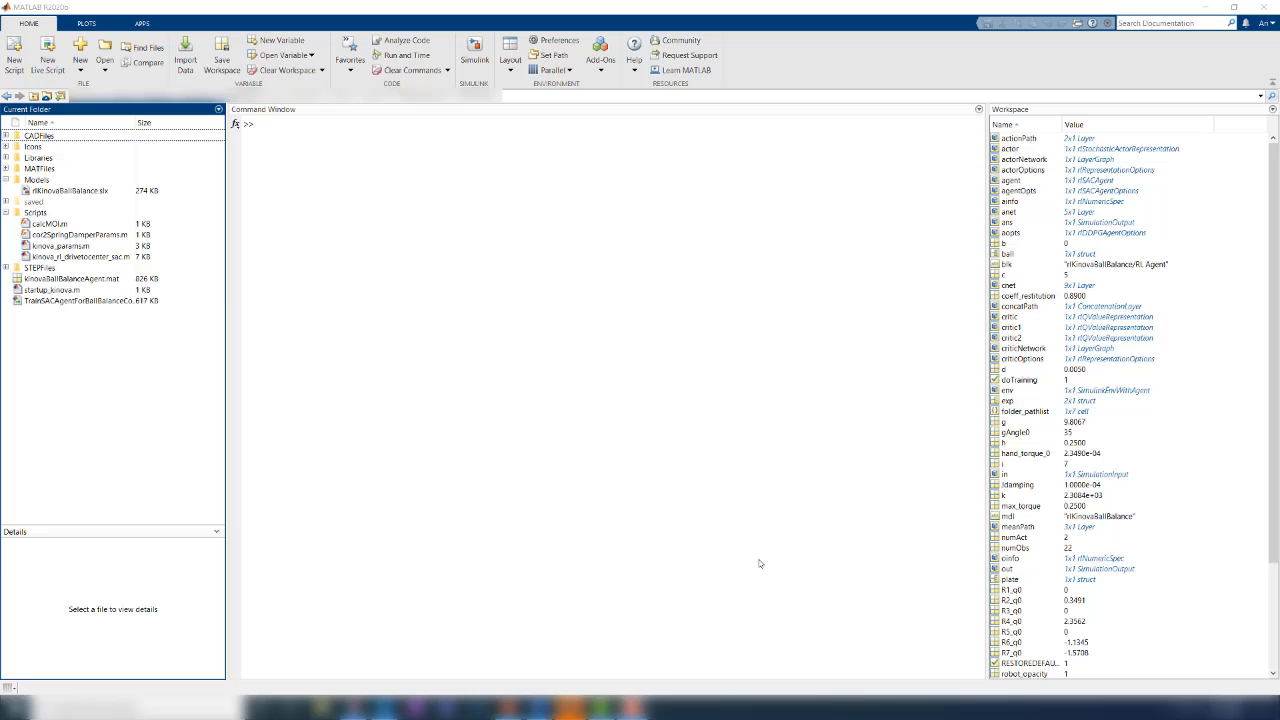
mouse_move(96, 244)
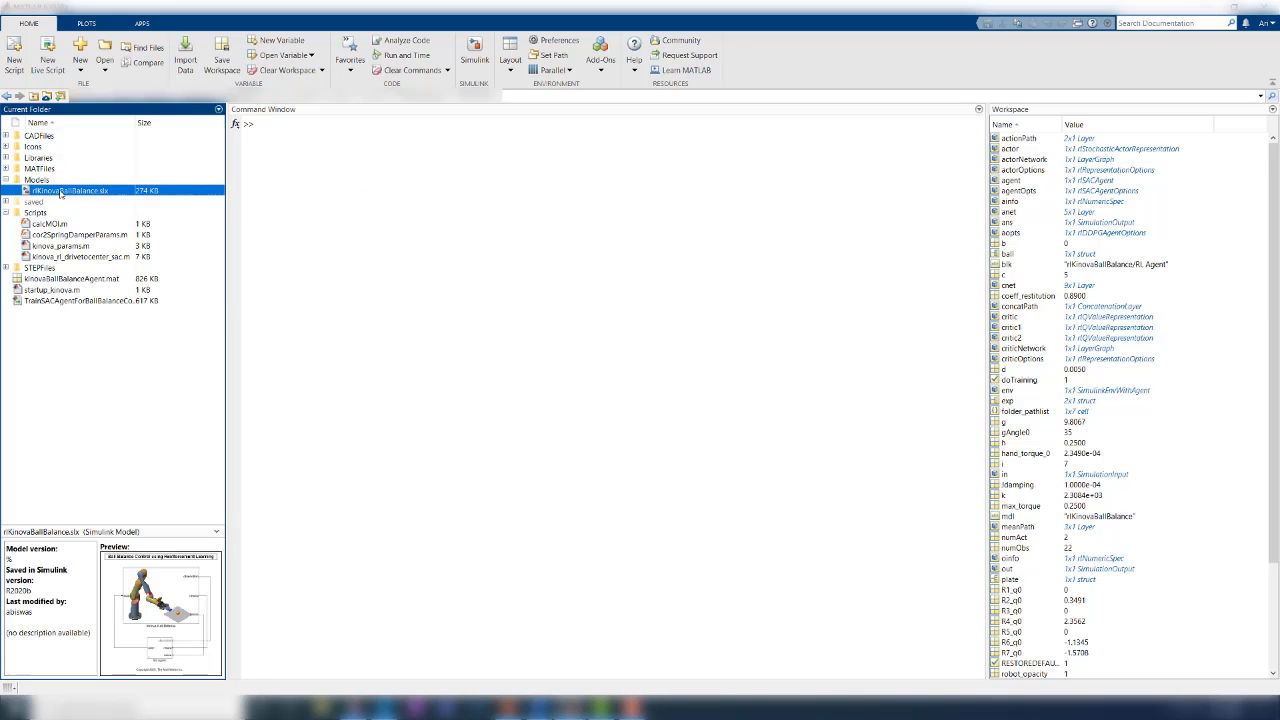
Open the rlKinovaBallBalance.slx model showing the plant wired to the RL Agent
double_click(70, 190)
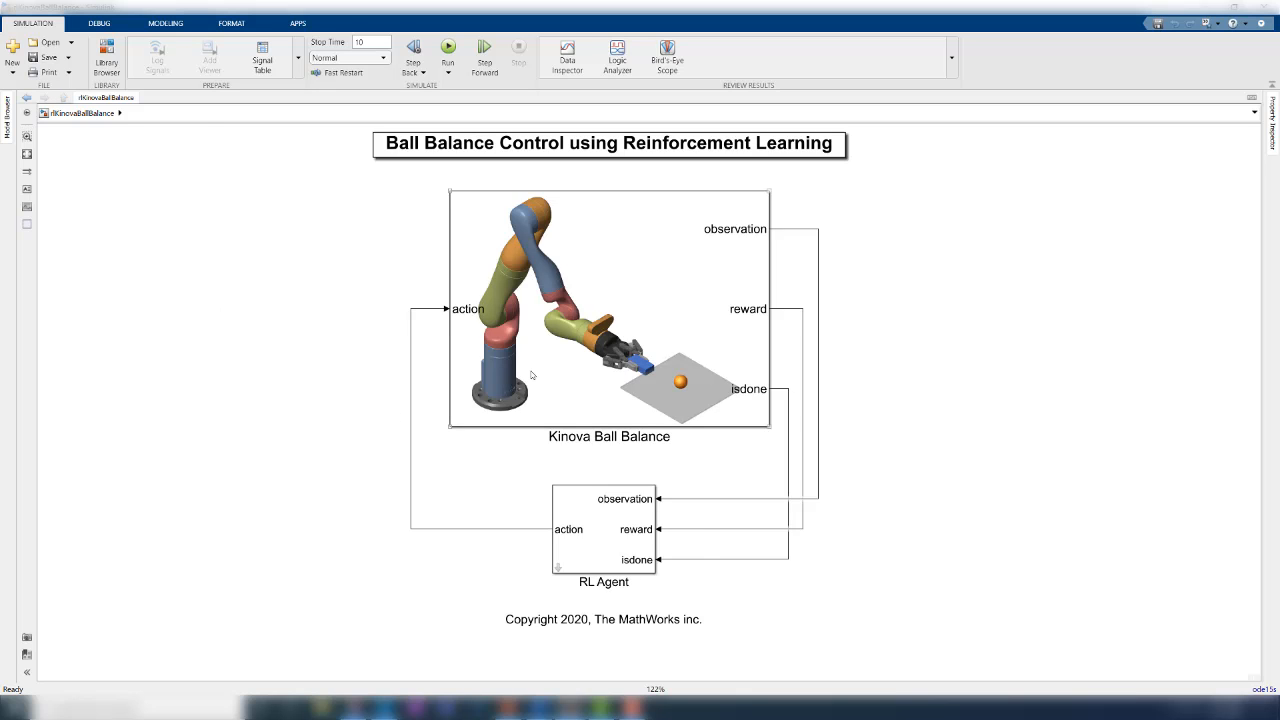
Inspect the 7-DOF Manipulator's R4 and R6 revolute joints inside the plant, then return to MATLAB
double_click(608, 310)
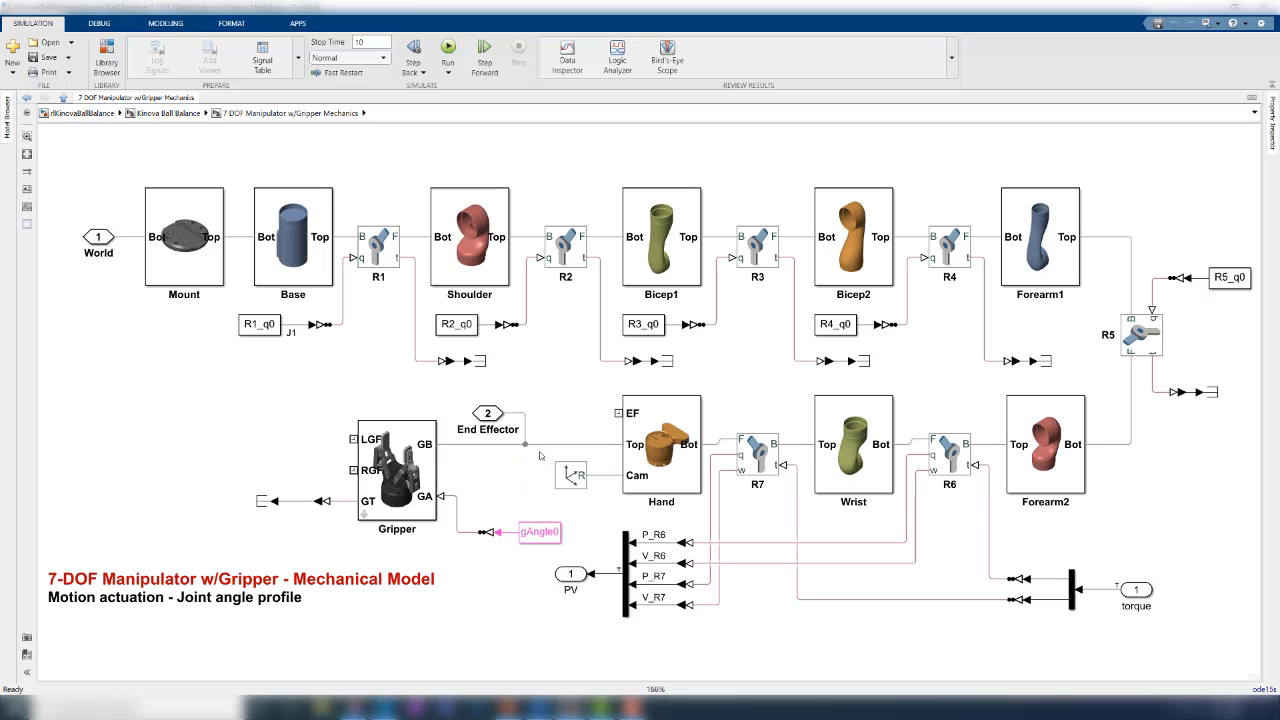
mouse_move(528, 442)
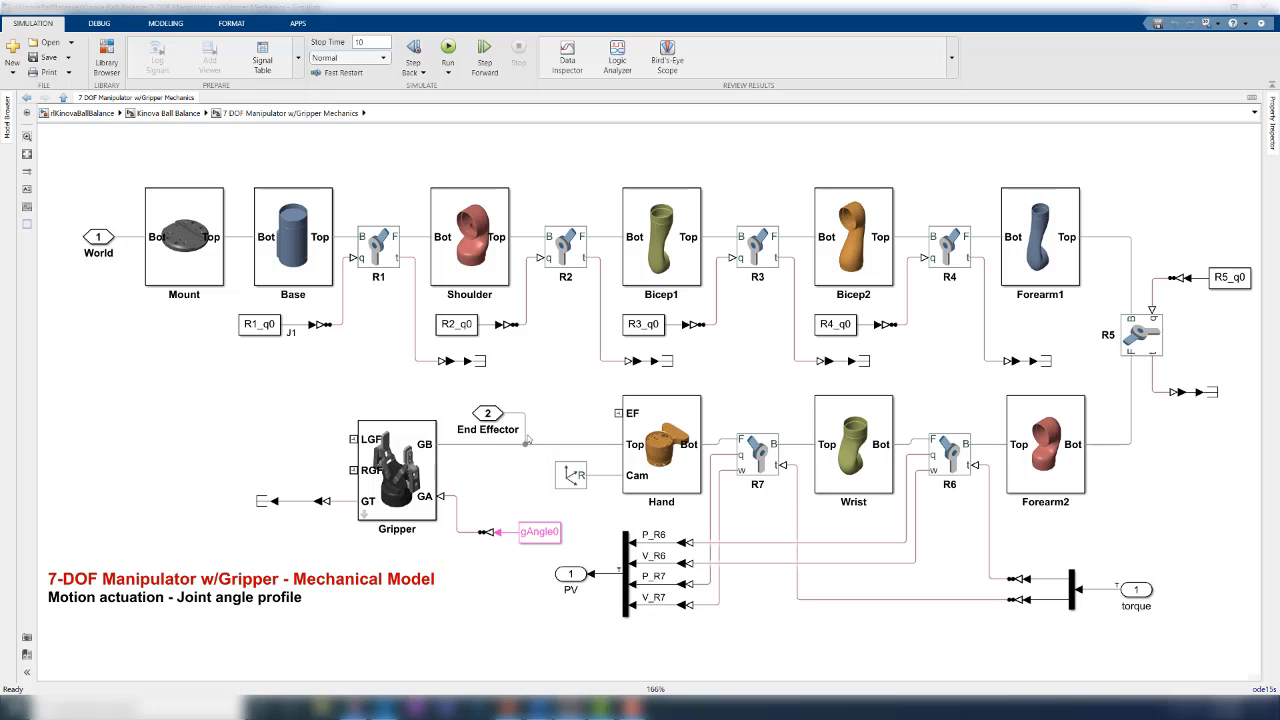
mouse_move(542, 380)
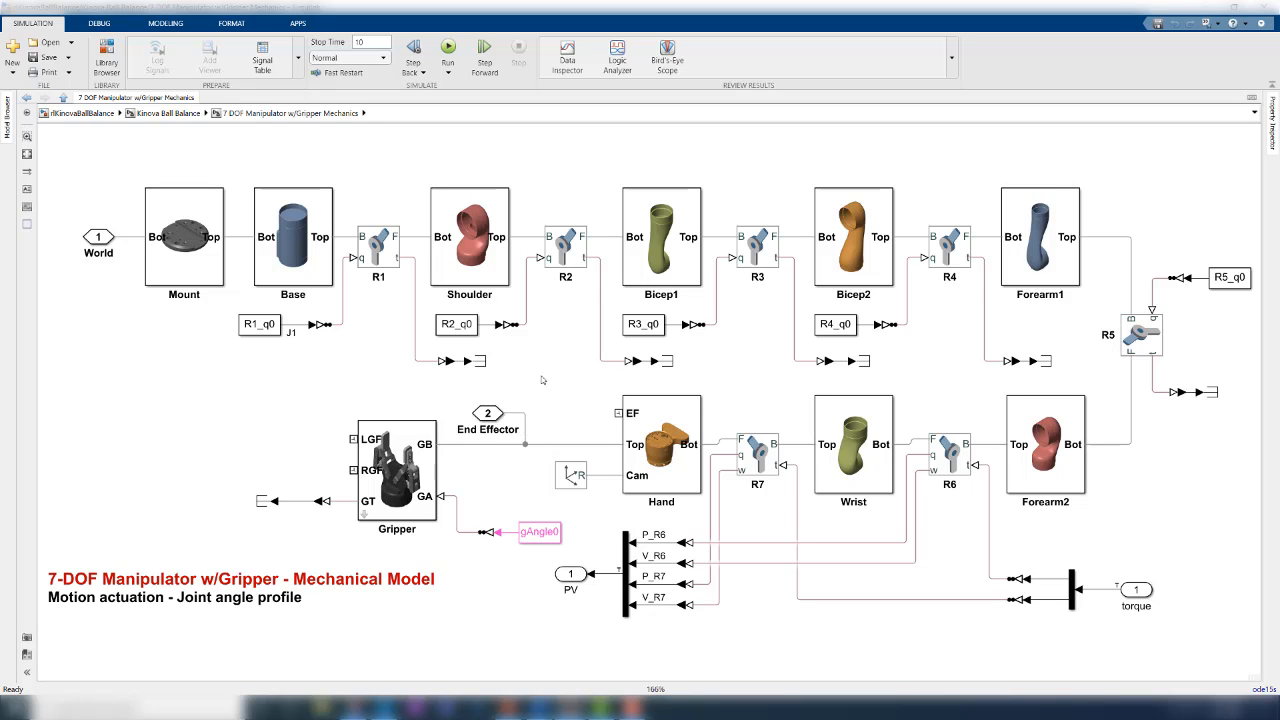
mouse_move(558, 372)
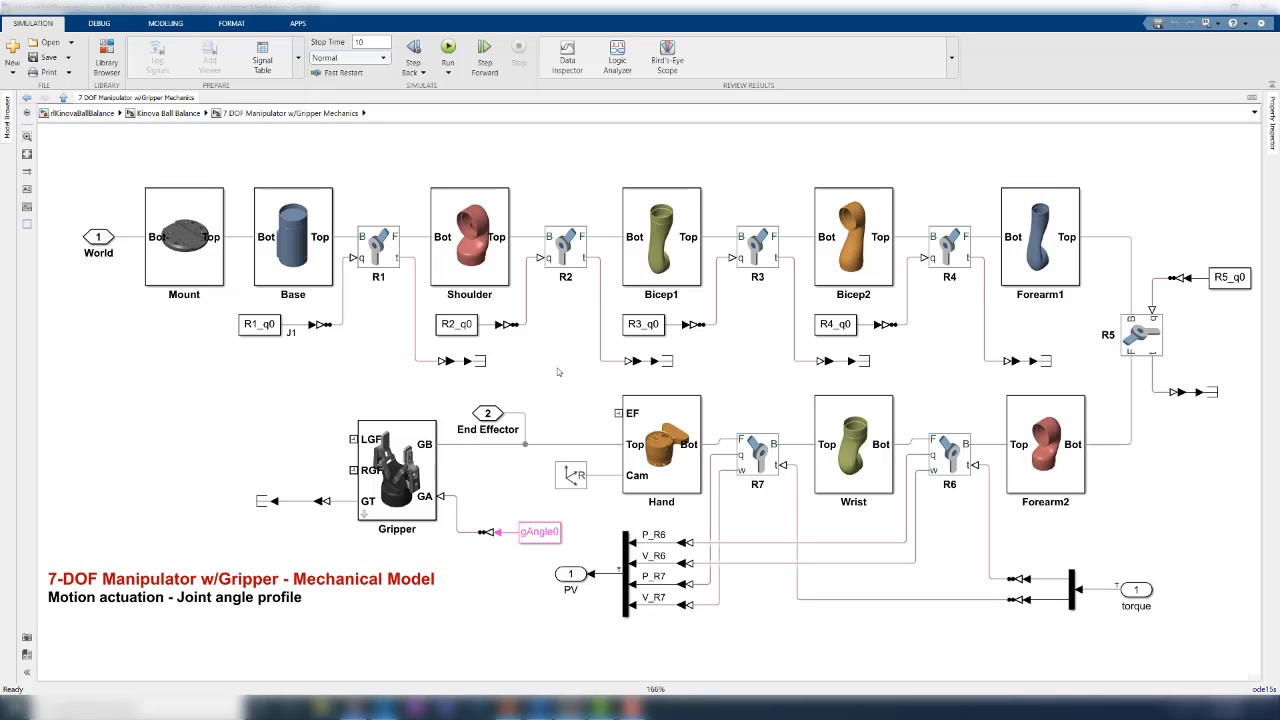
left_click(948, 244)
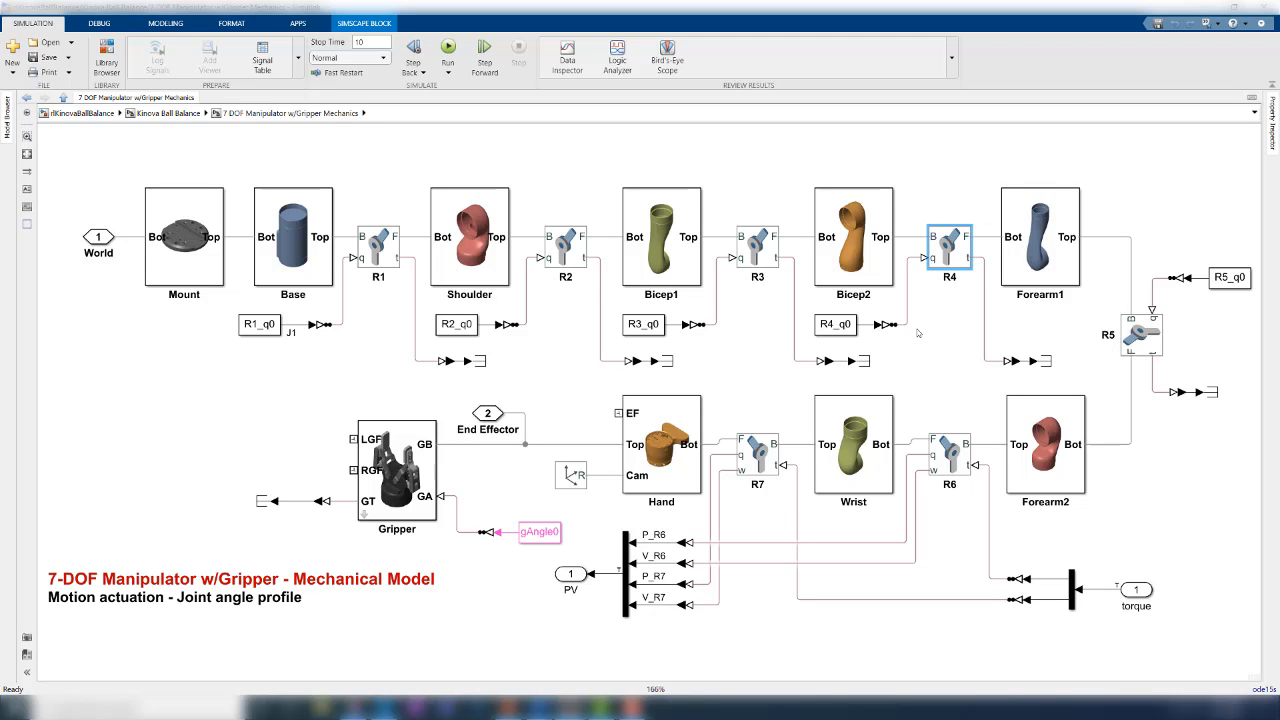
mouse_move(924, 358)
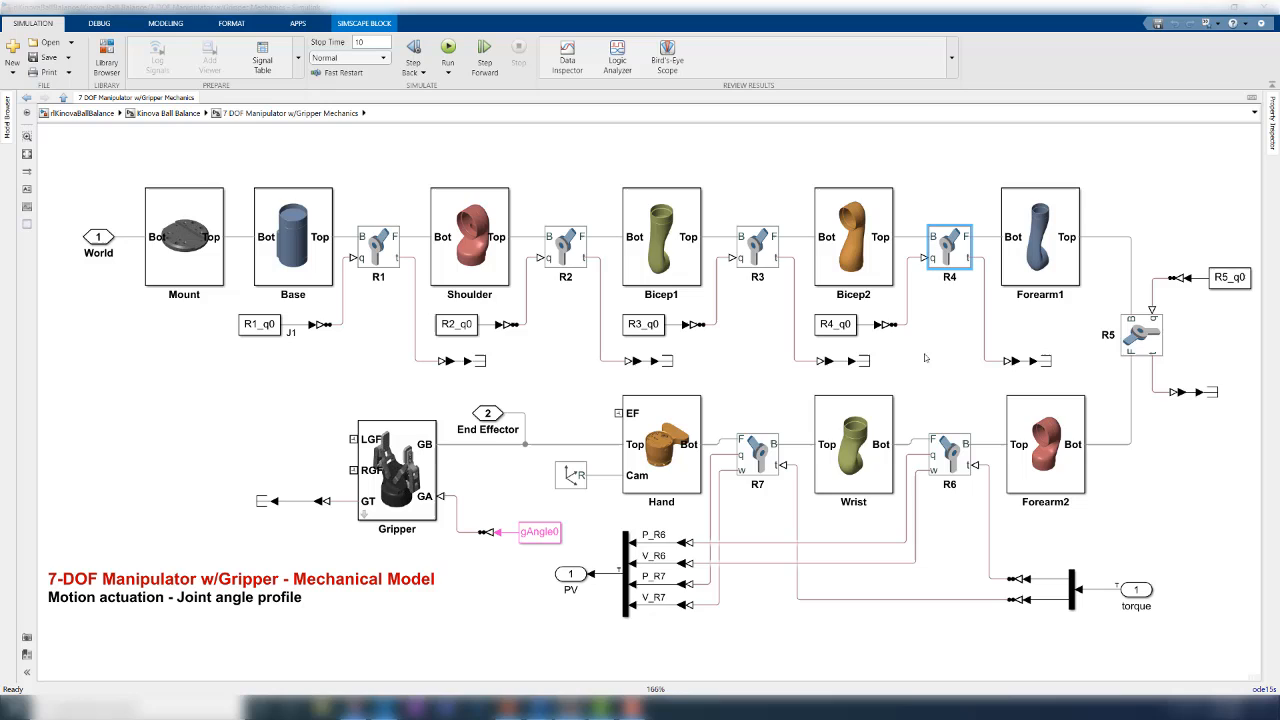
left_click(950, 456)
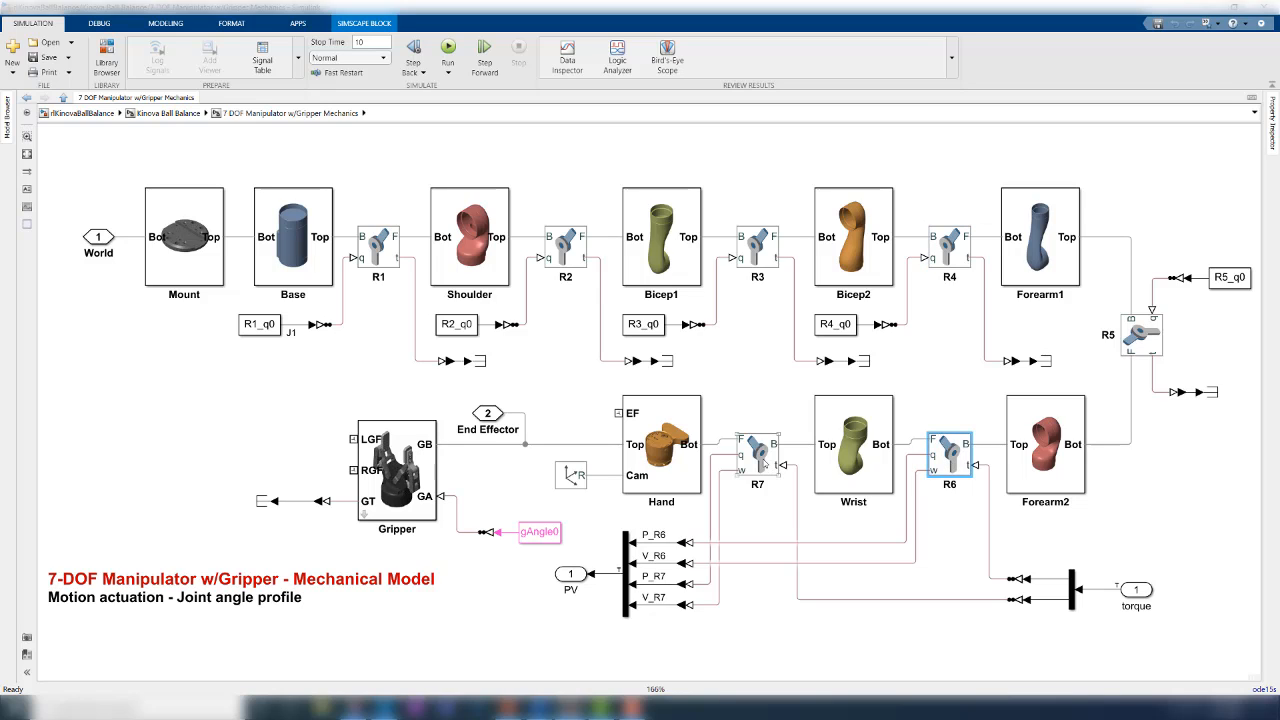
left_click(756, 444)
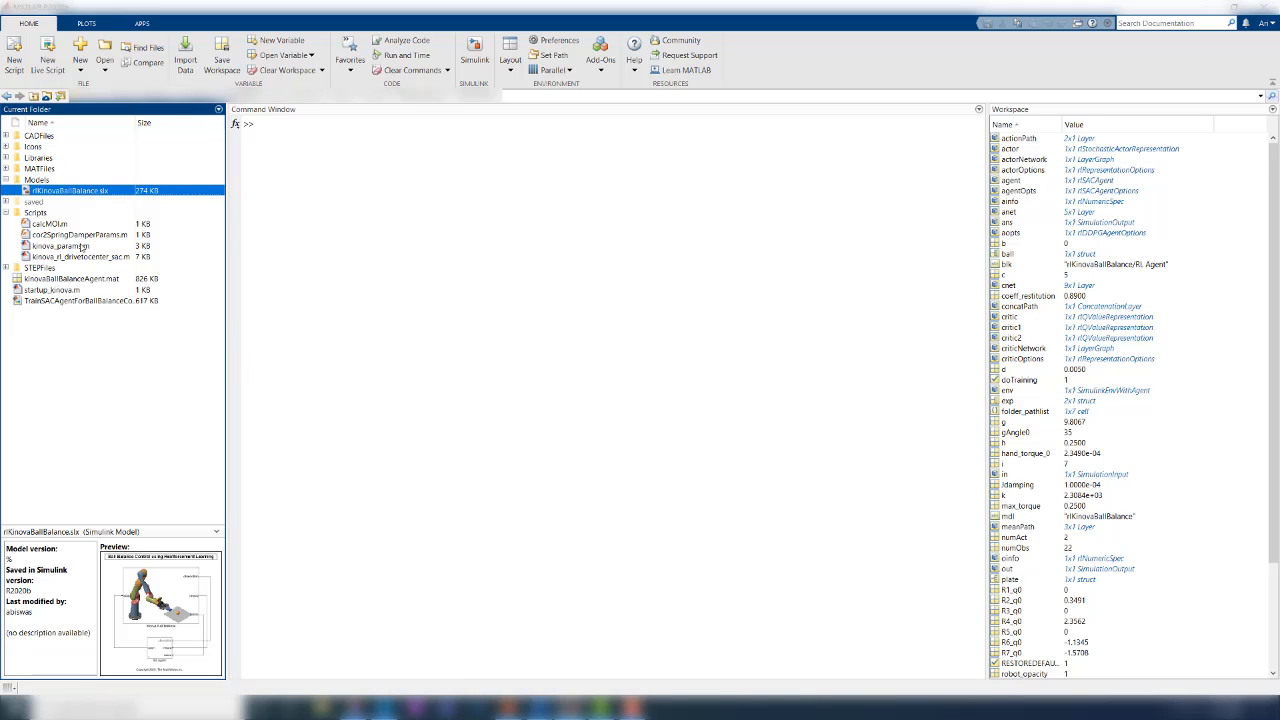
Review the parameter script's ball, Kinova arm and glass plate values
left_click(60, 246)
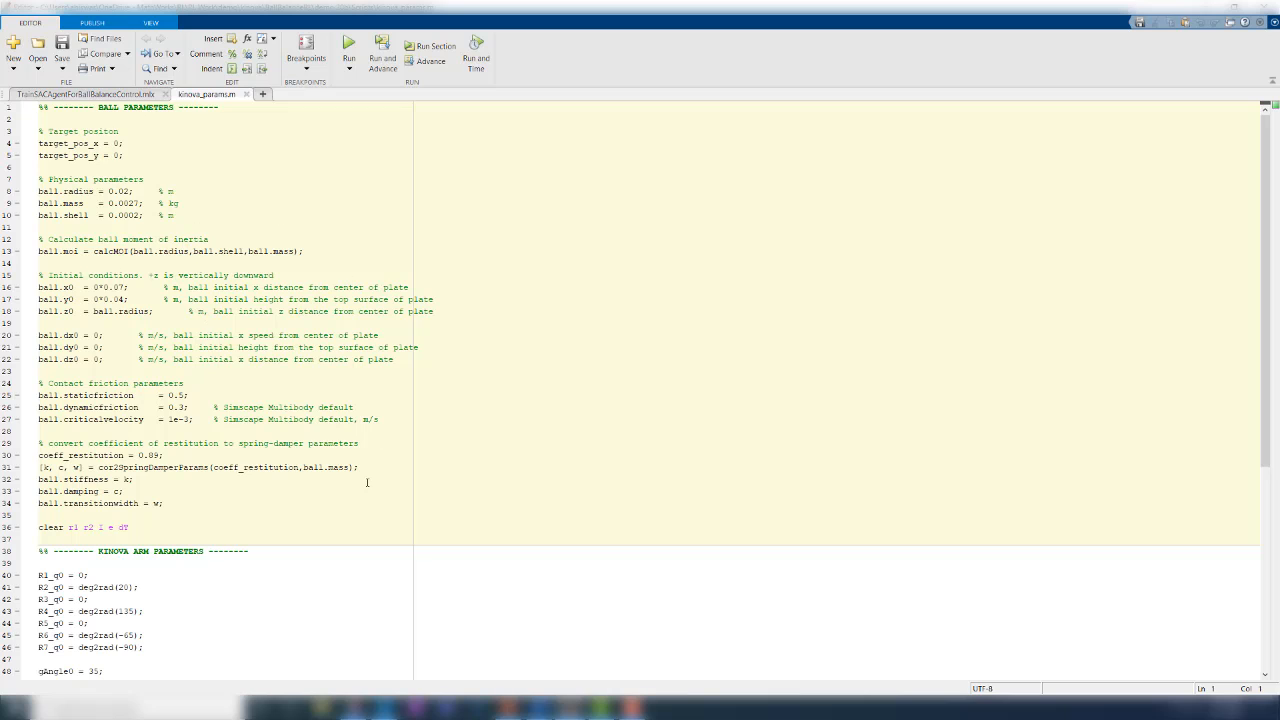
scroll("down", 3)
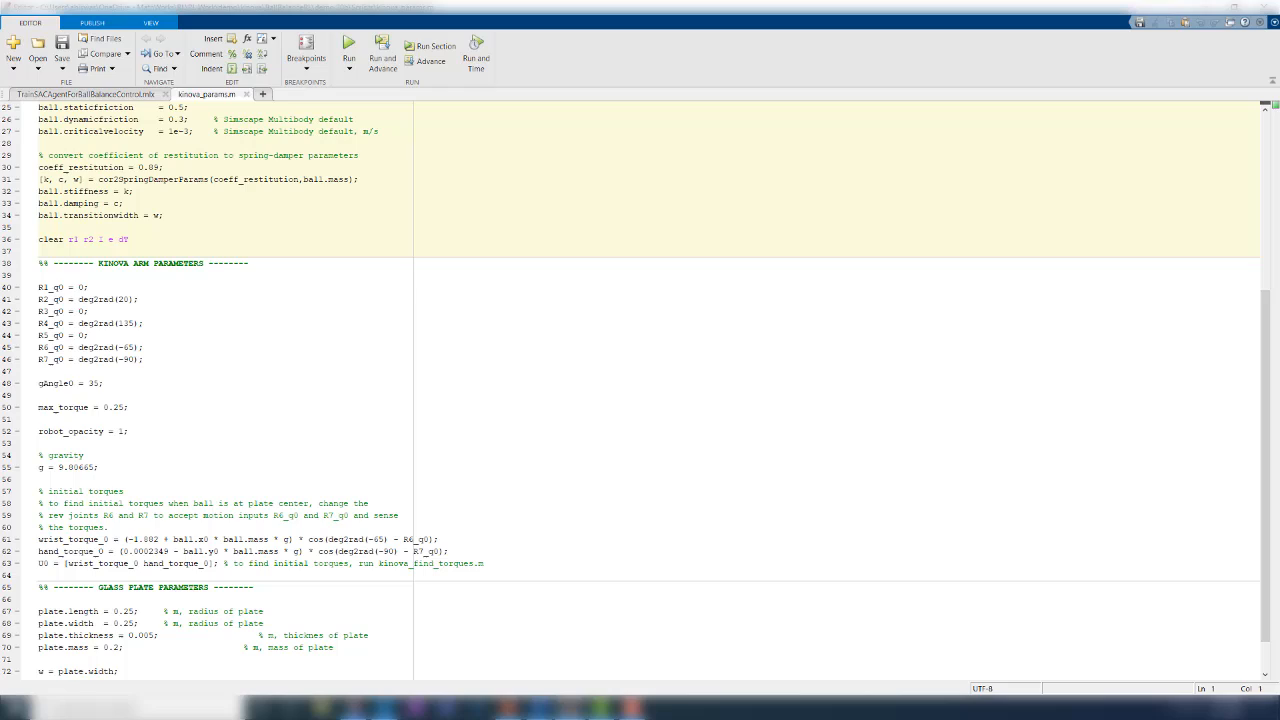
left_click(28, 24)
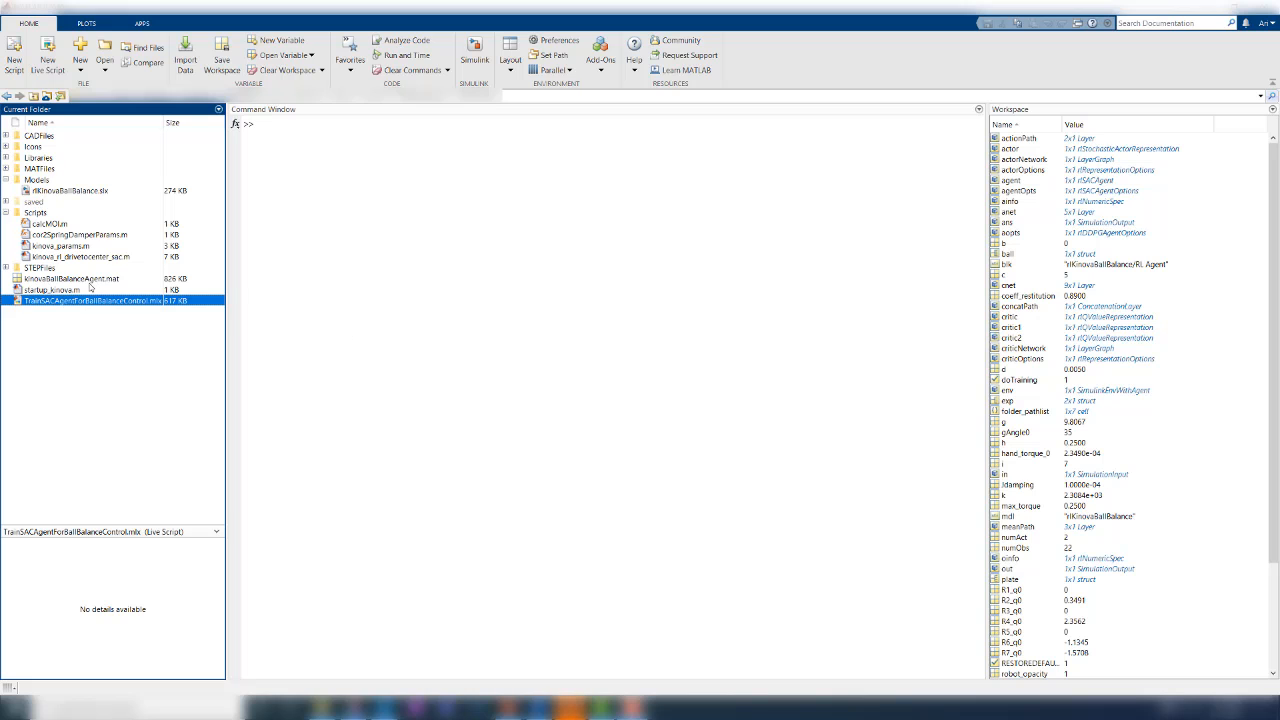
Open TrainSACAgentForBallBalanceControl.mlx and run its open_system section to show the model
double_click(92, 300)
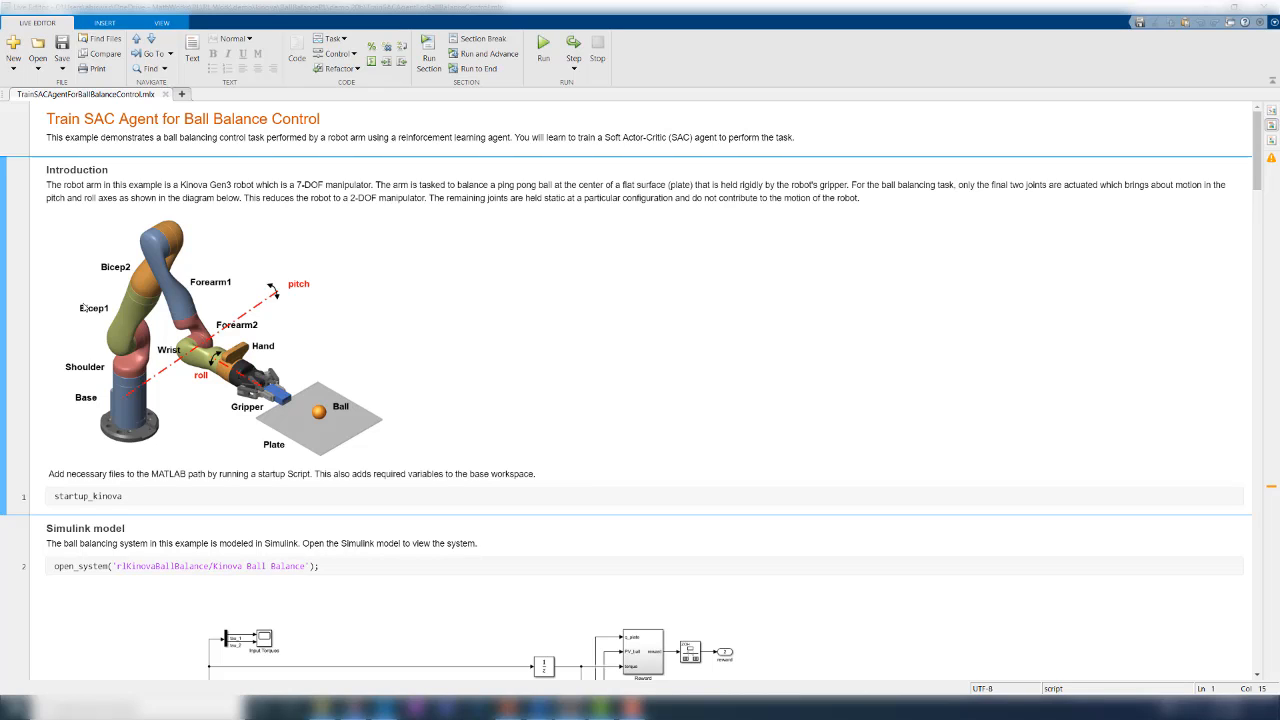
left_click(122, 496)
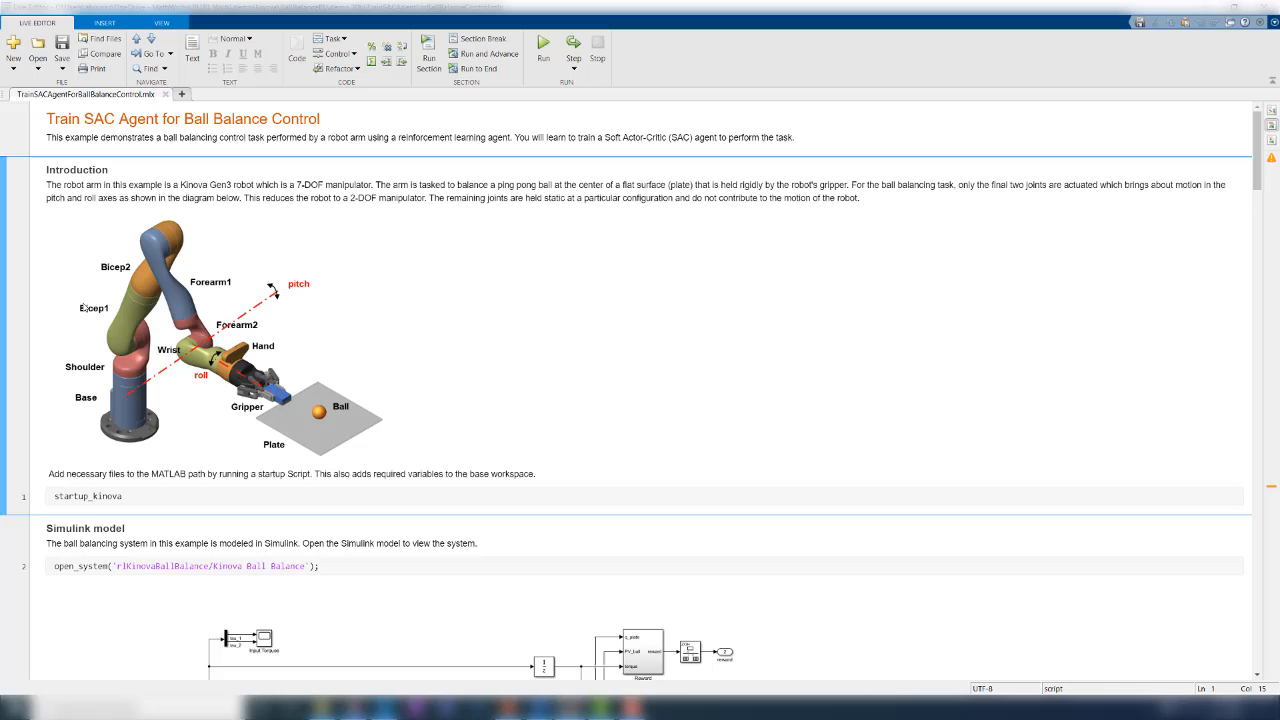
left_click(122, 496)
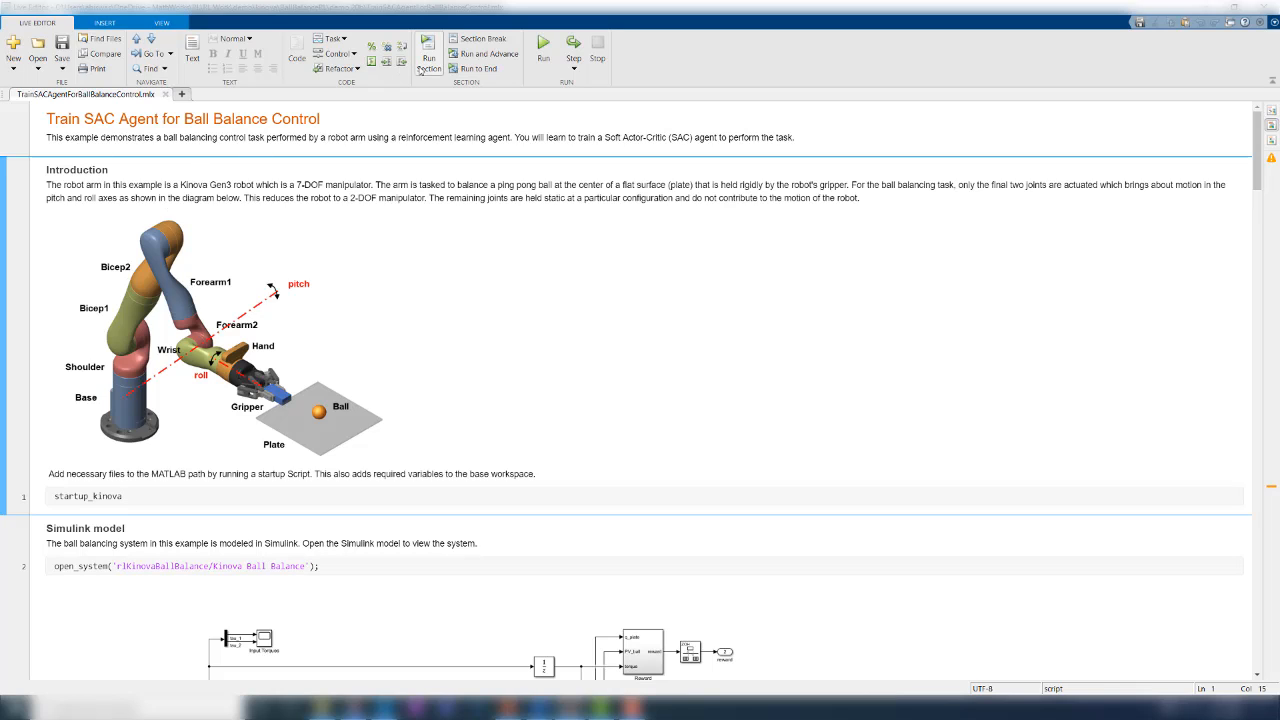
left_click(544, 50)
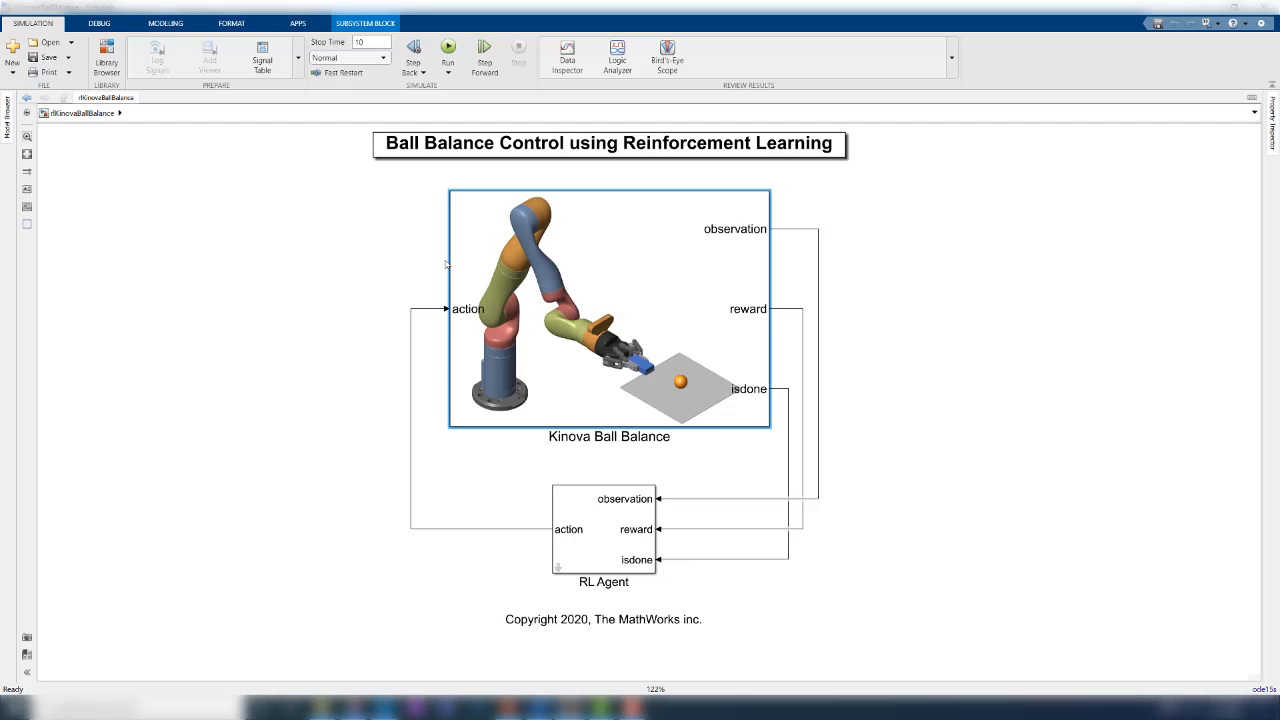
mouse_move(1072, 558)
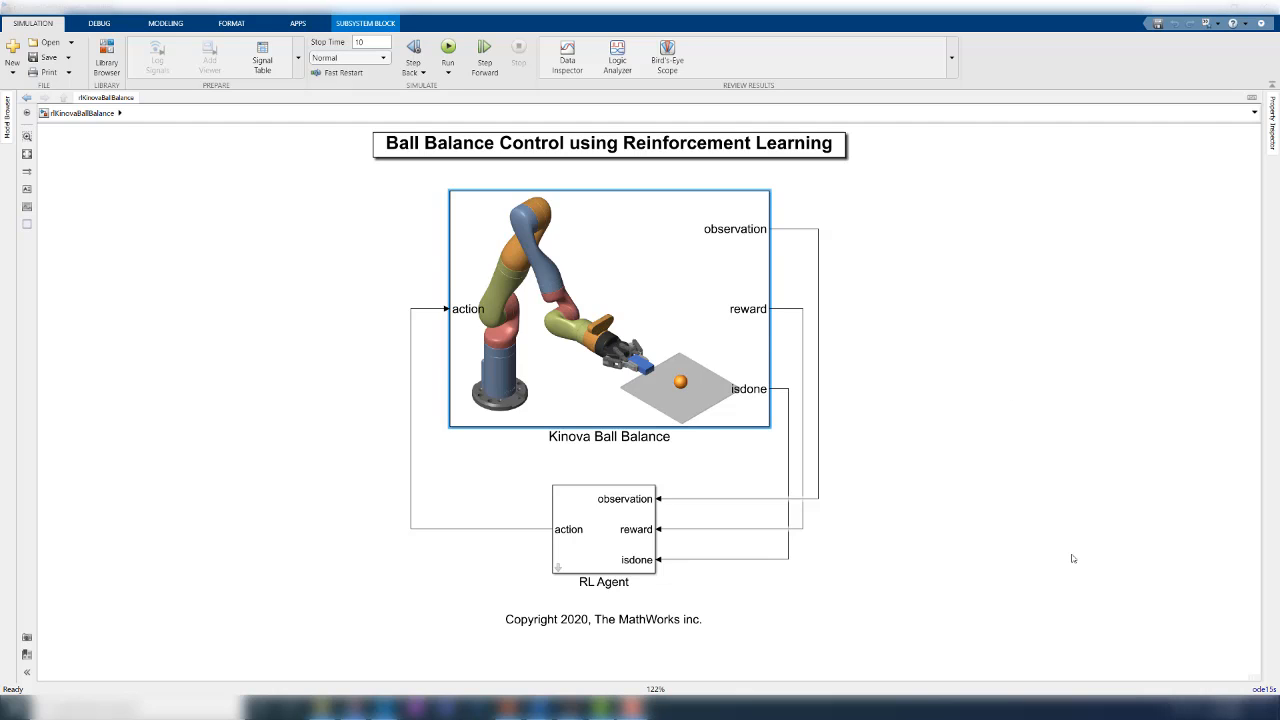
Review the Observation subsystem's signals inside the plant and return to the top level
double_click(608, 310)
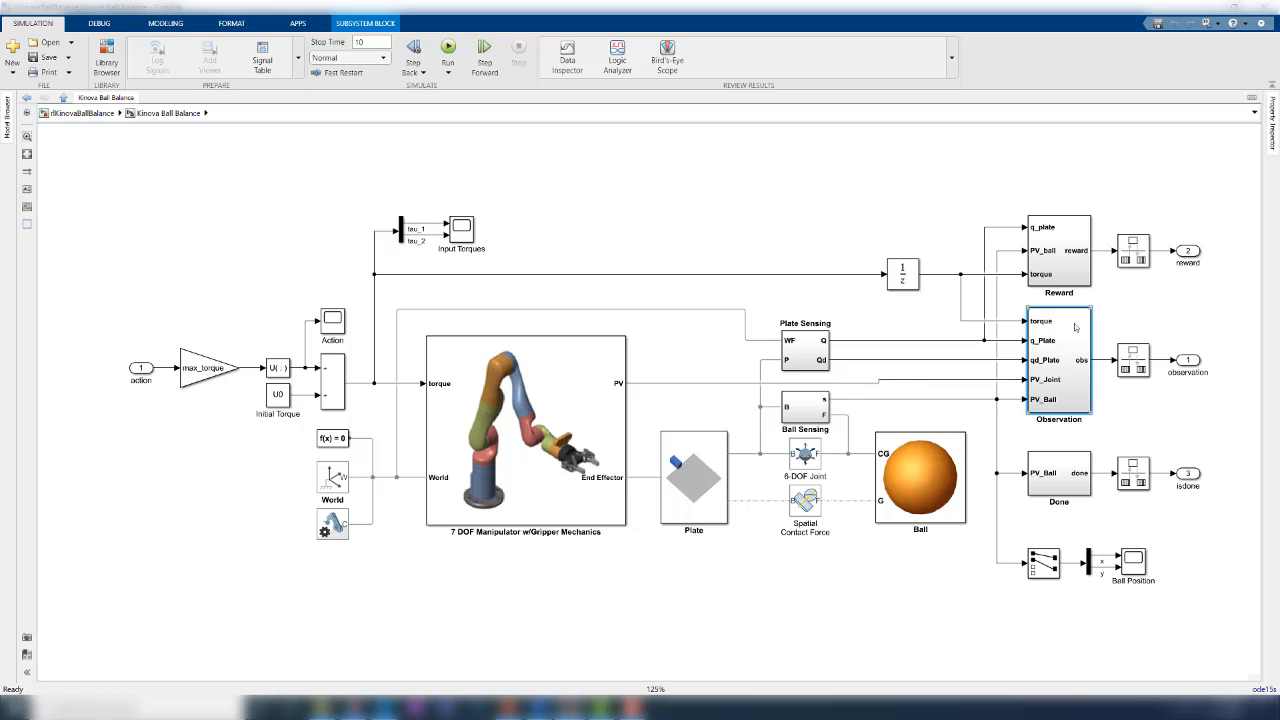
double_click(1058, 360)
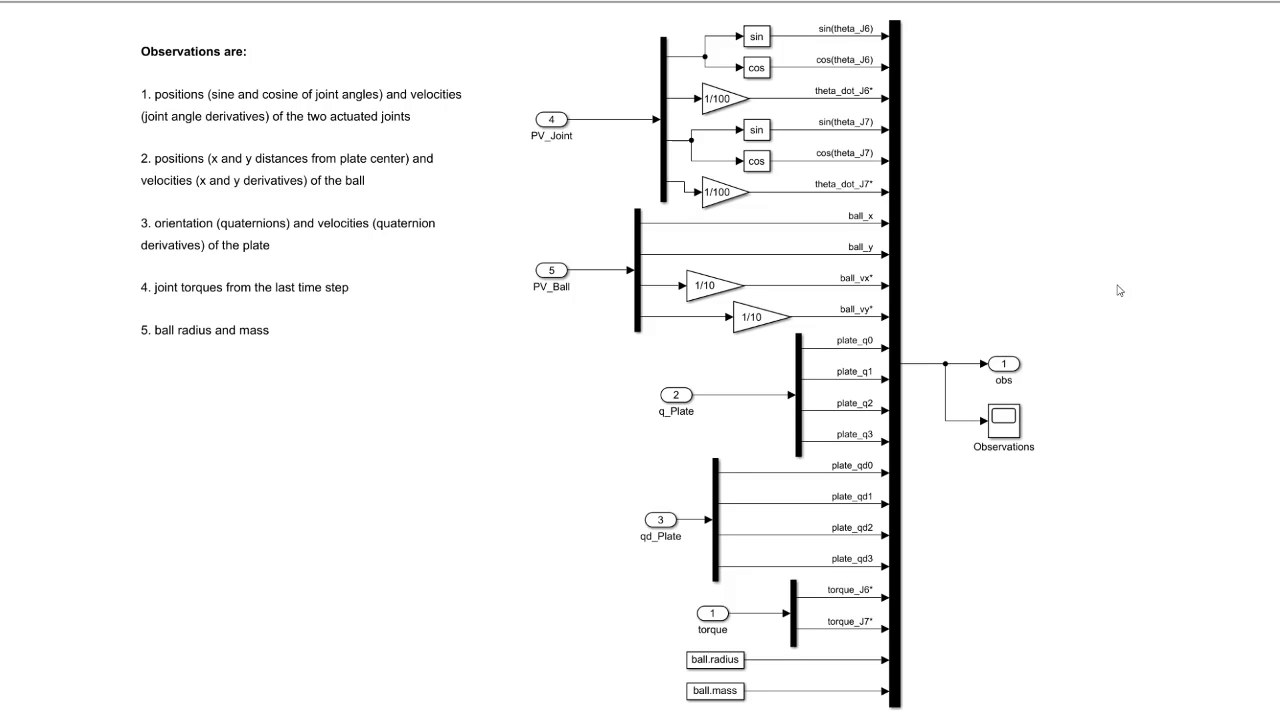
mouse_move(958, 268)
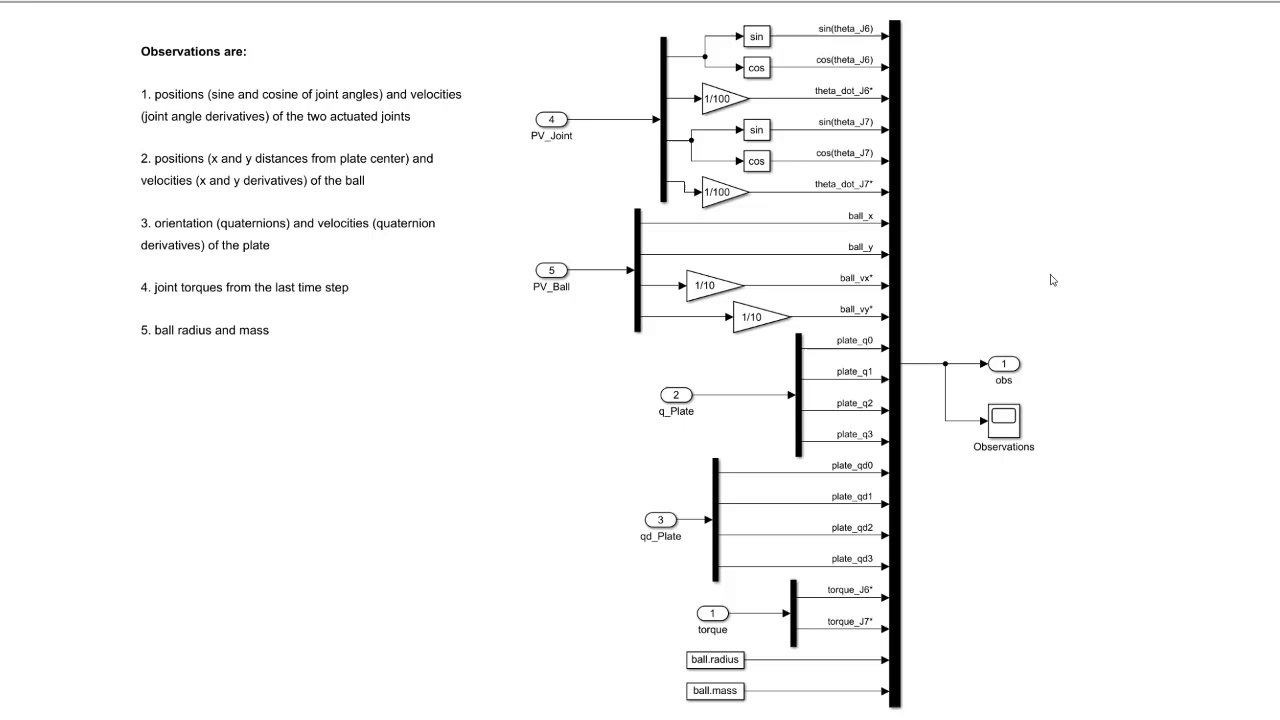
scroll("up", 3)
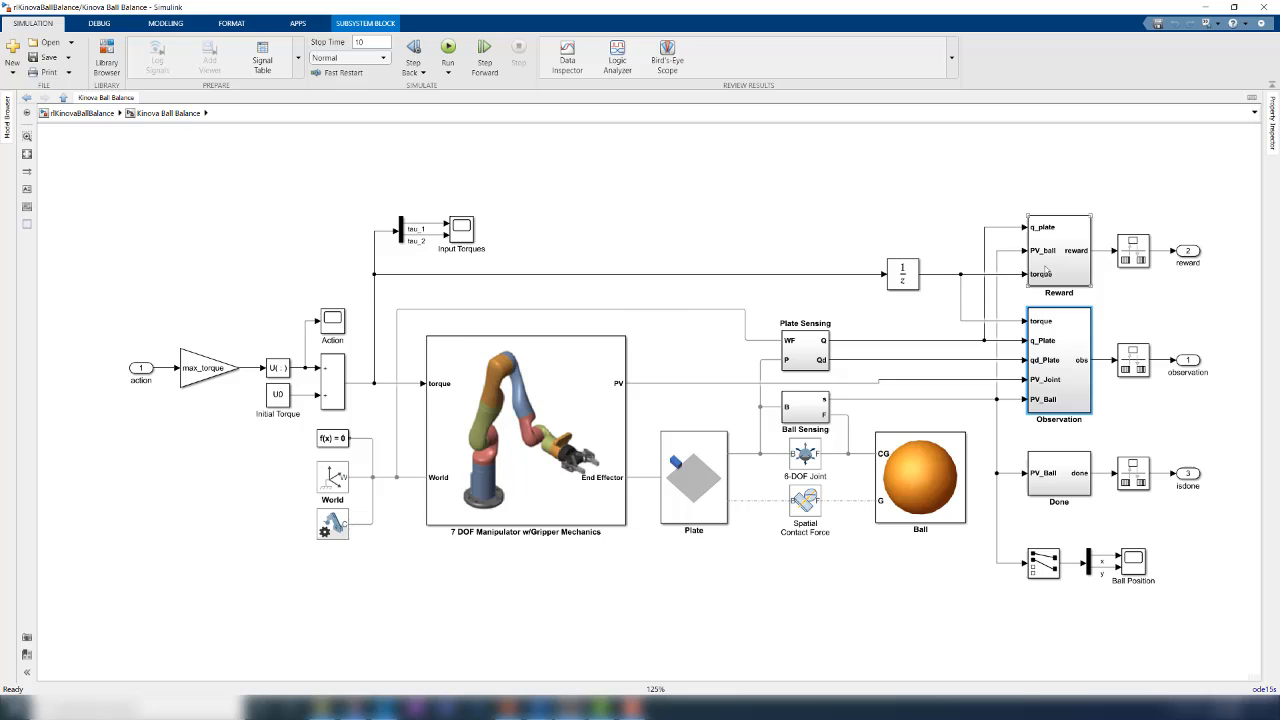
double_click(1058, 250)
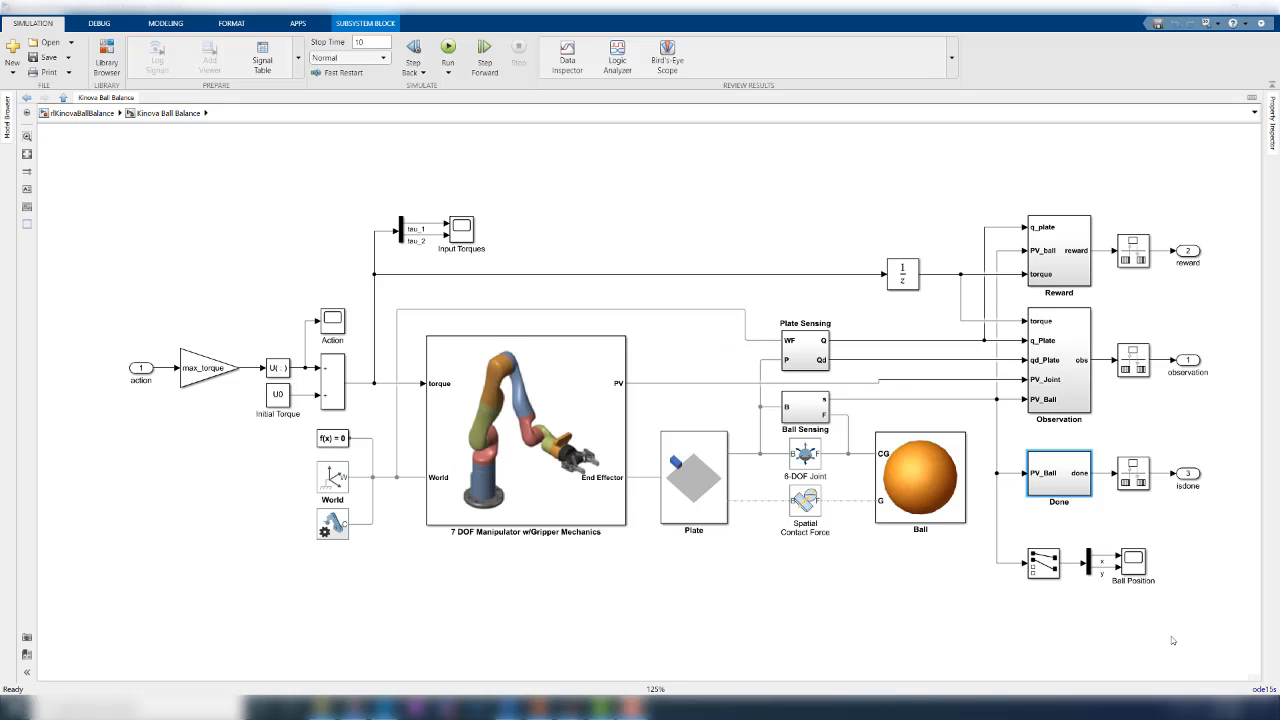
mouse_move(1108, 500)
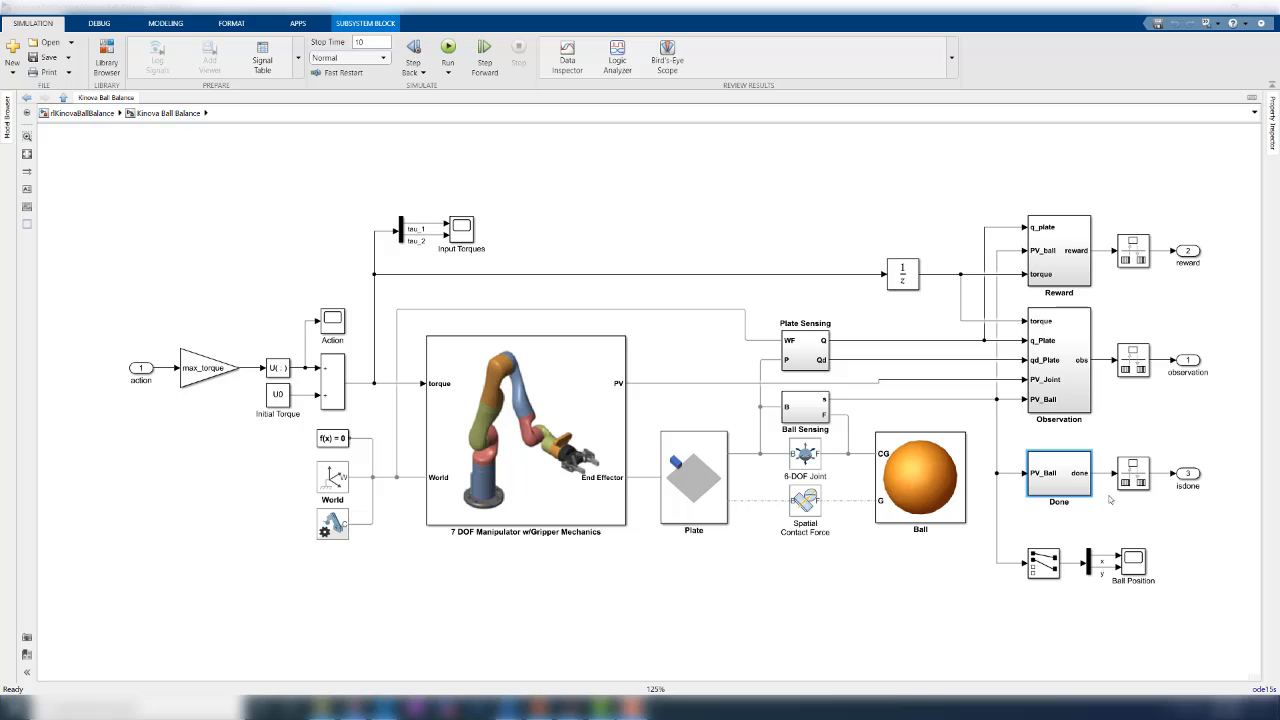
double_click(1058, 472)
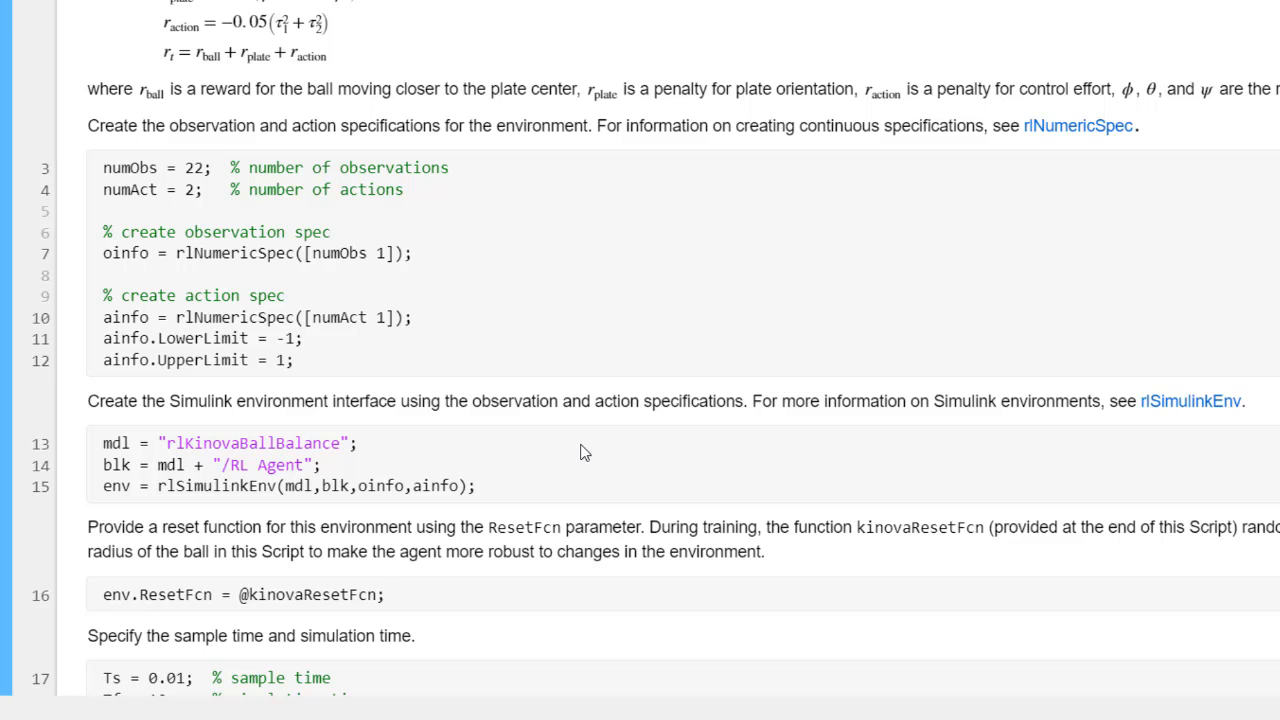
left_click(420, 252)
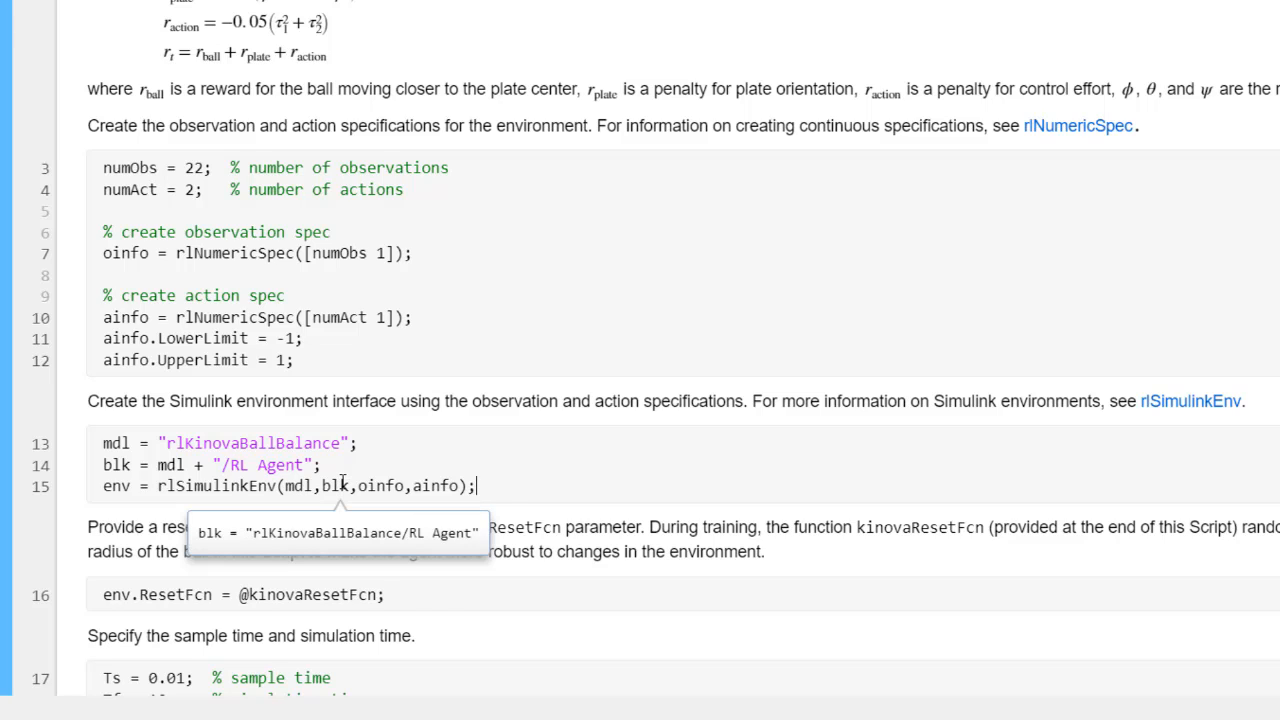
mouse_move(432, 486)
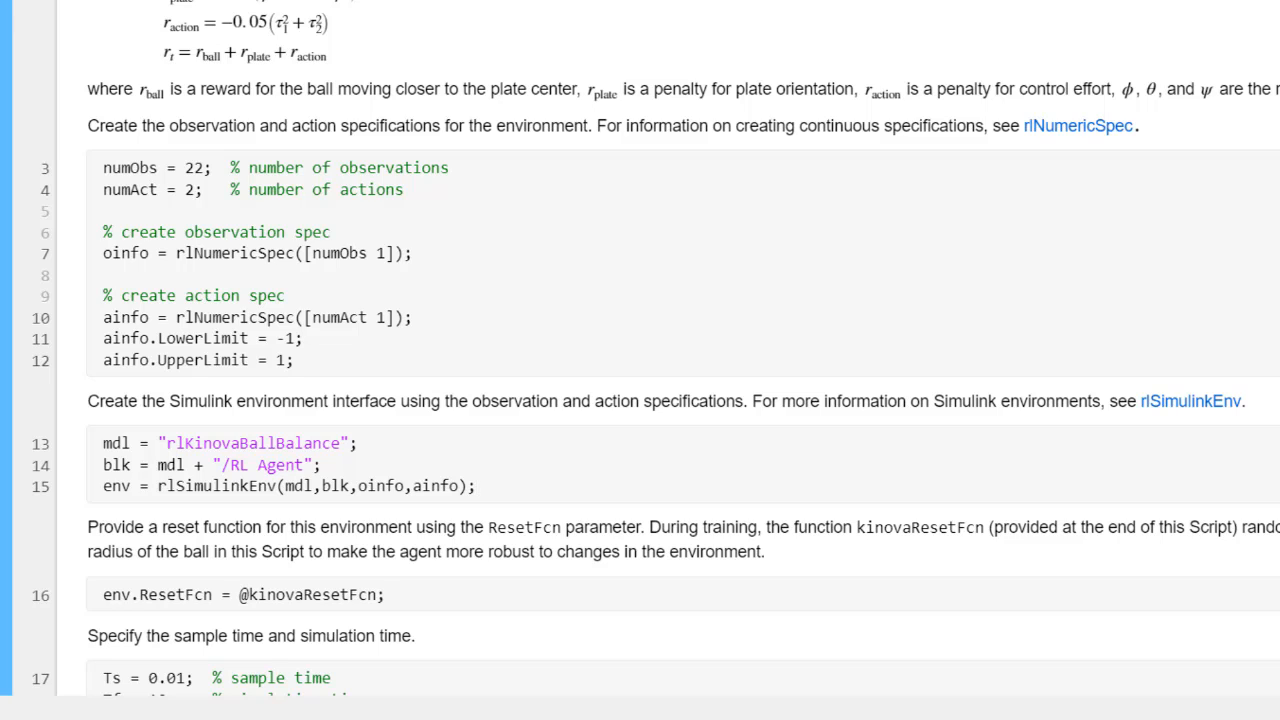
left_click(476, 486)
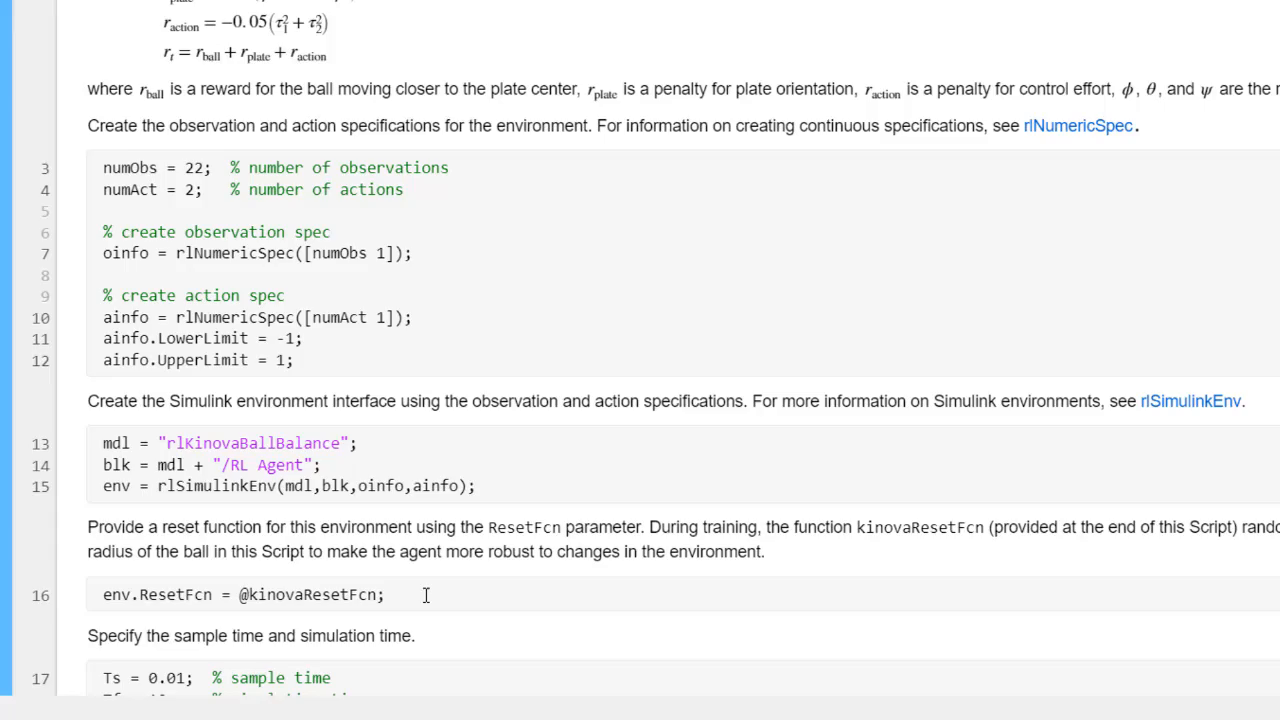
scroll("down", 3)
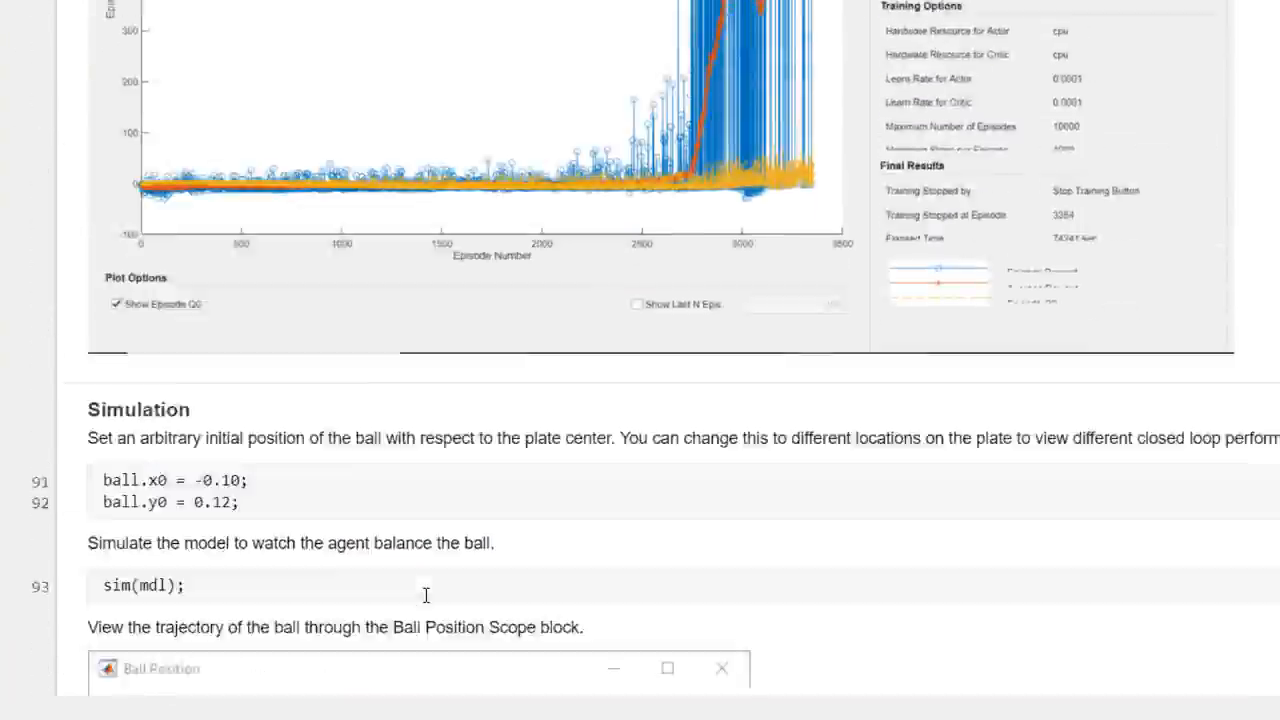
scroll("down", 3)
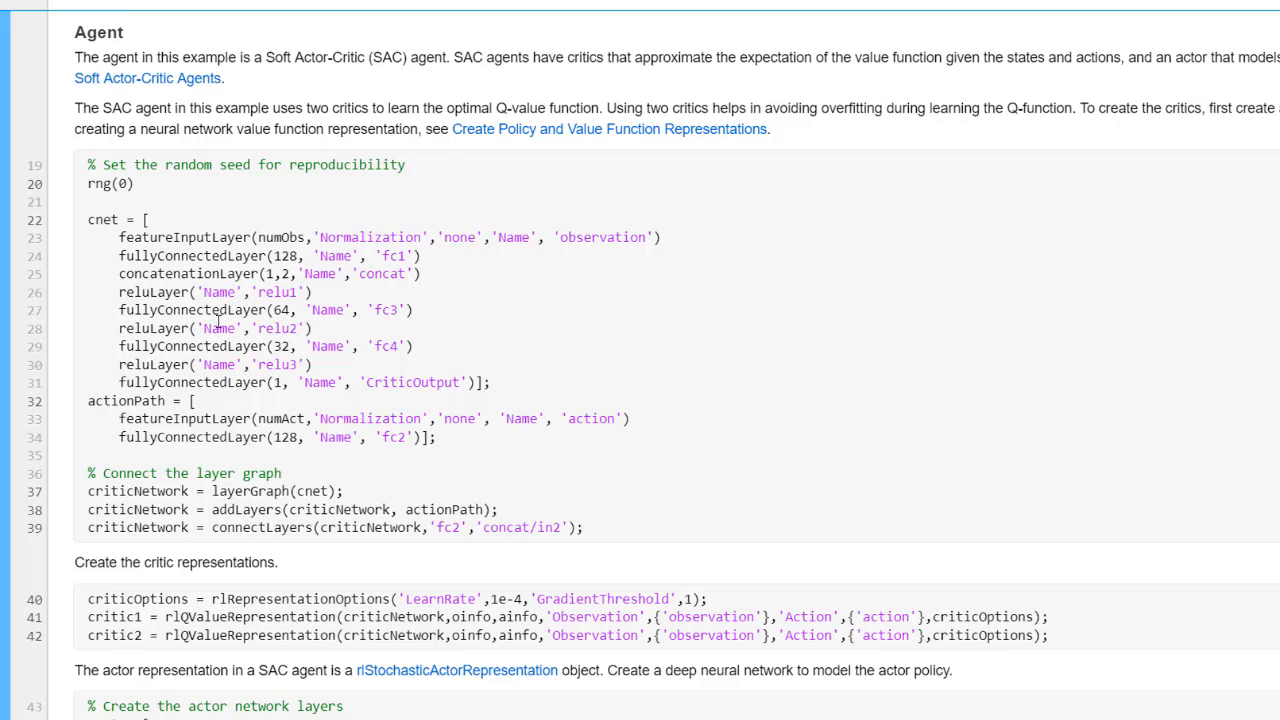
mouse_move(268, 364)
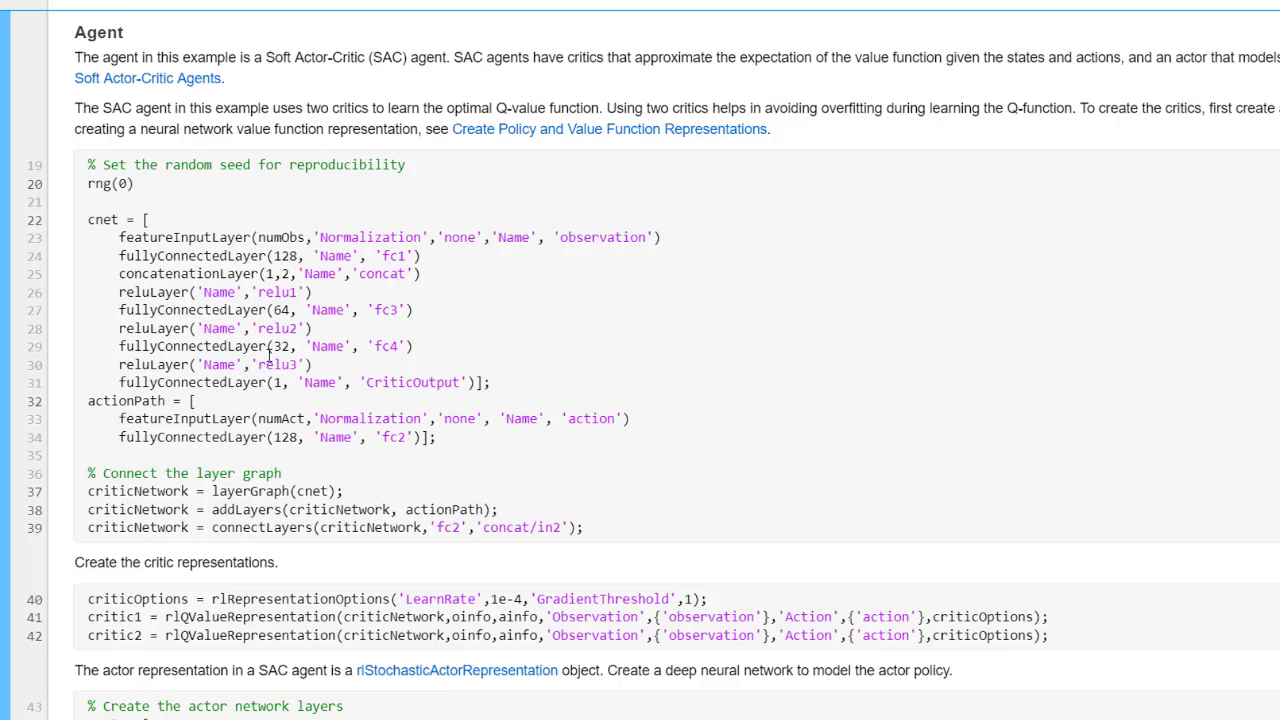
mouse_move(284, 418)
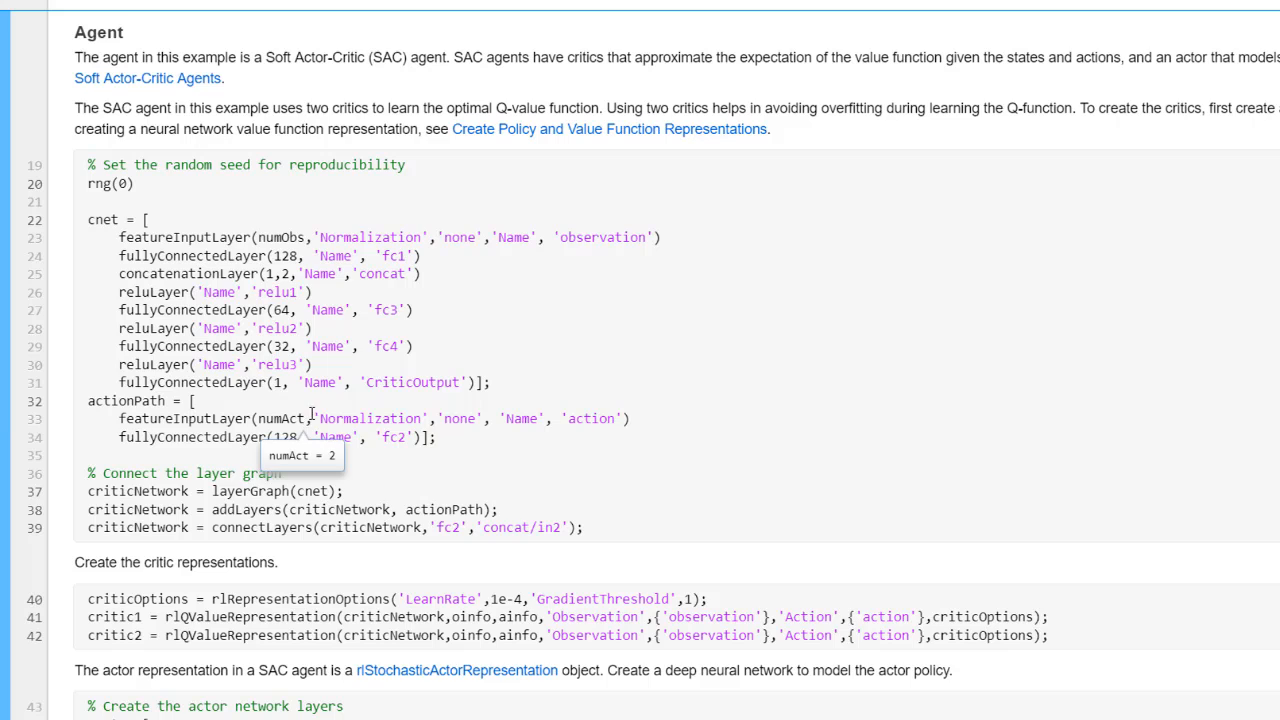
mouse_move(404, 420)
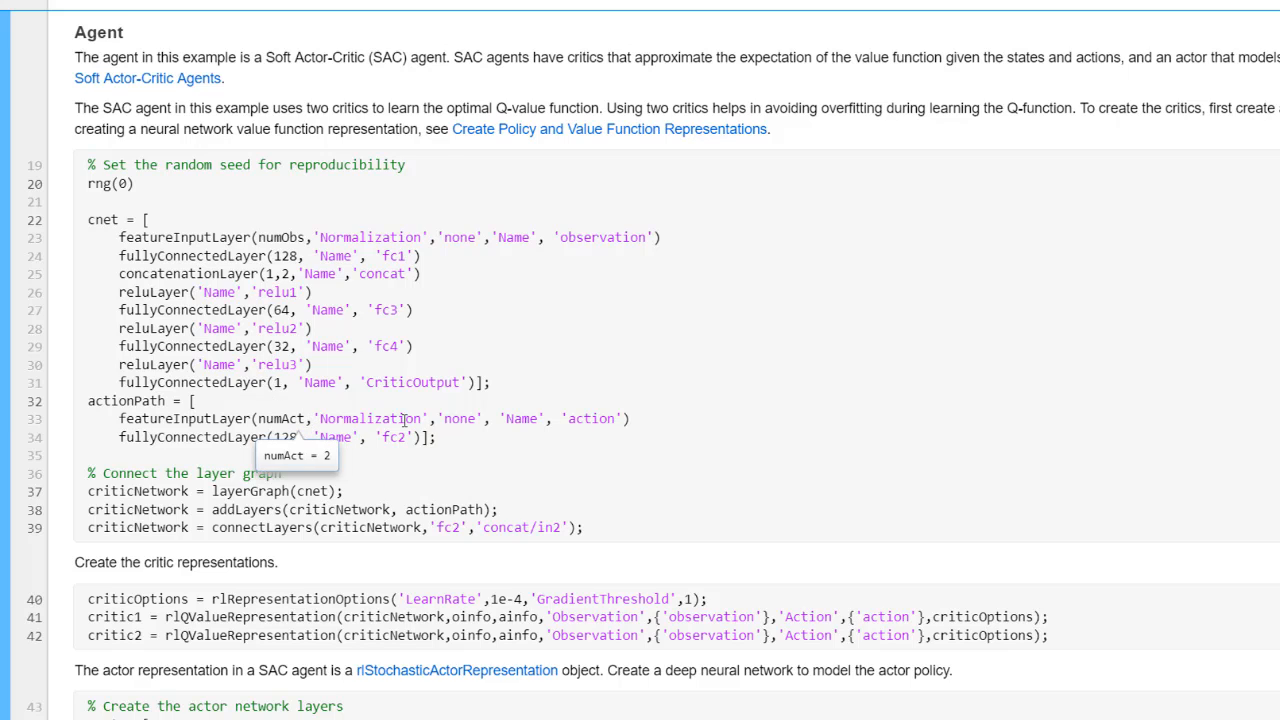
mouse_move(472, 422)
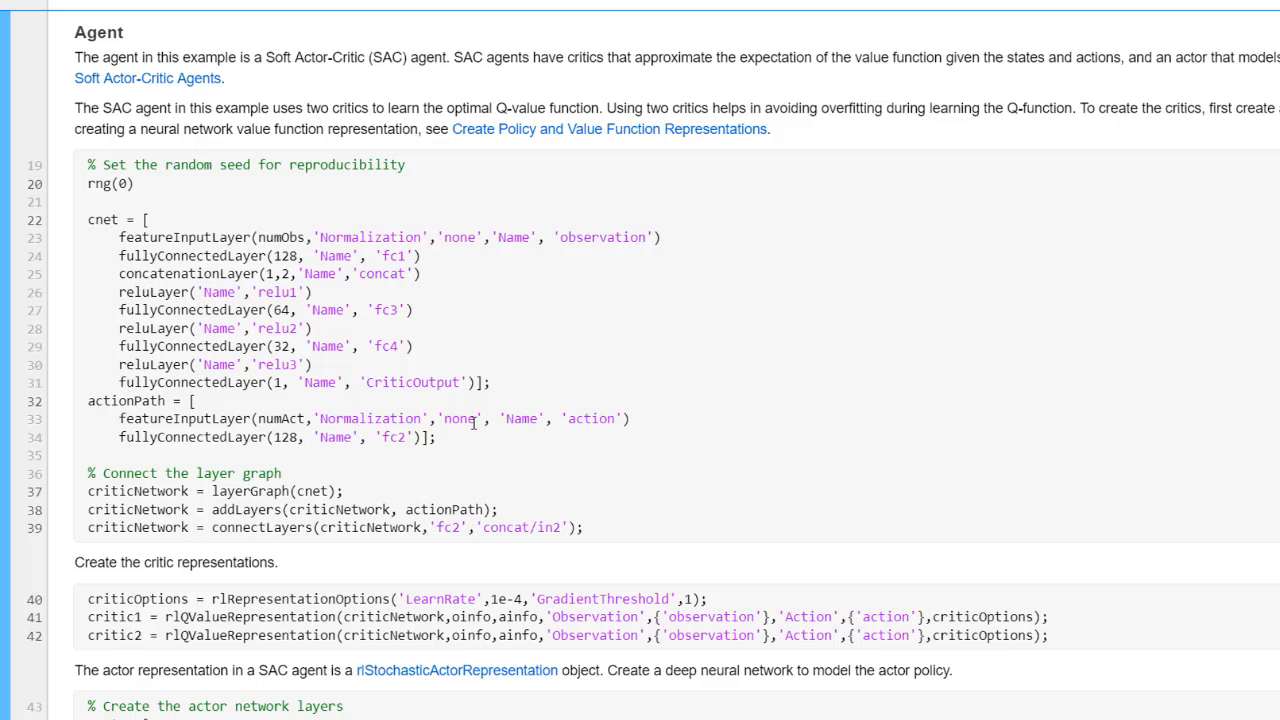
mouse_move(452, 510)
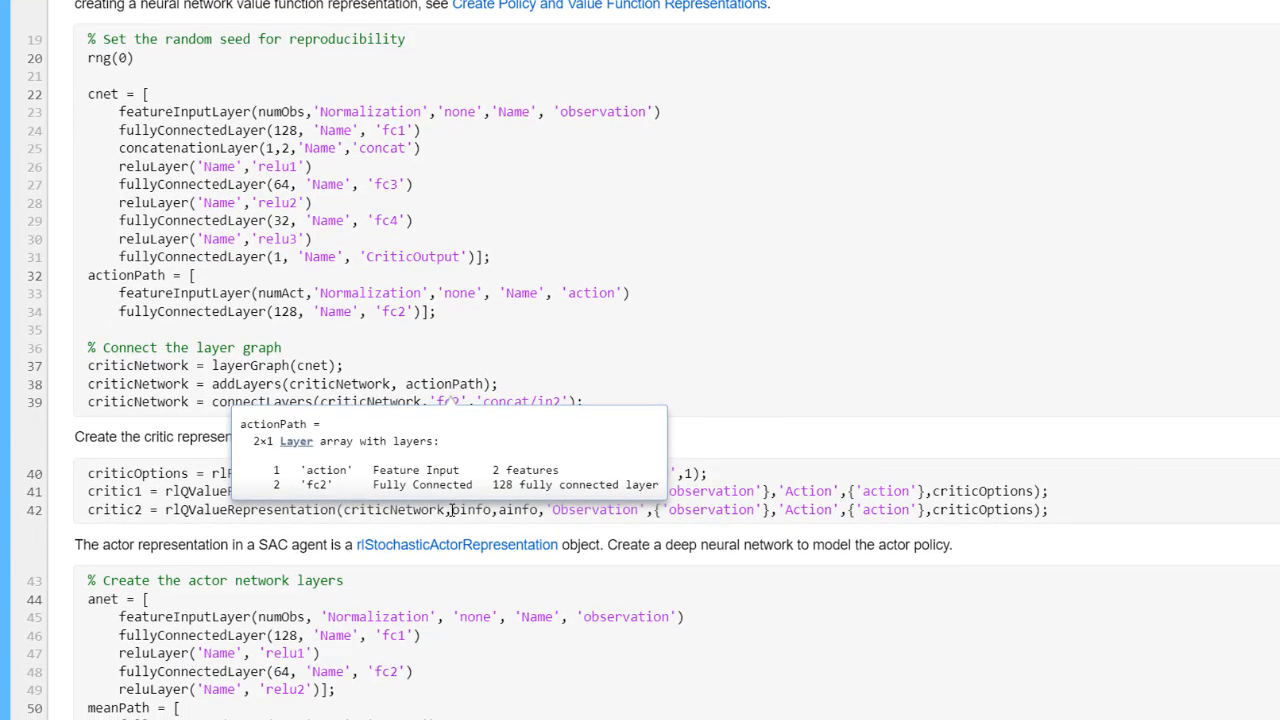
scroll("down", 3)
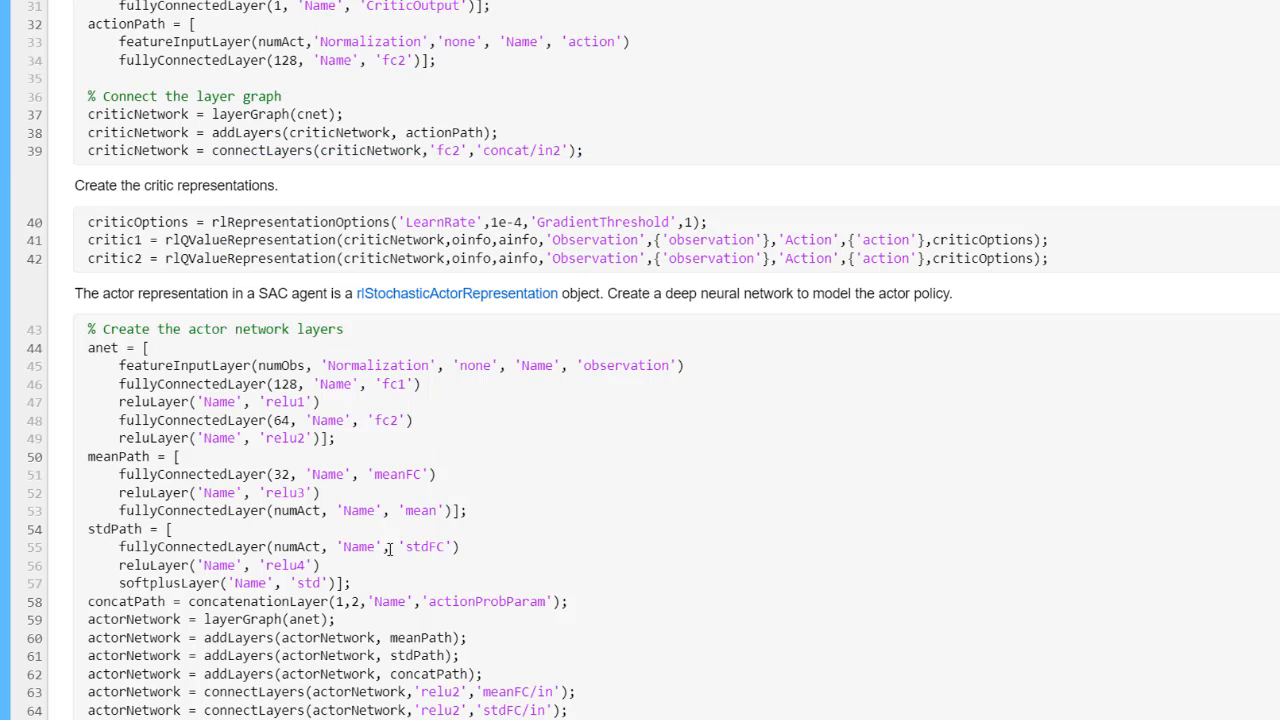
mouse_move(544, 524)
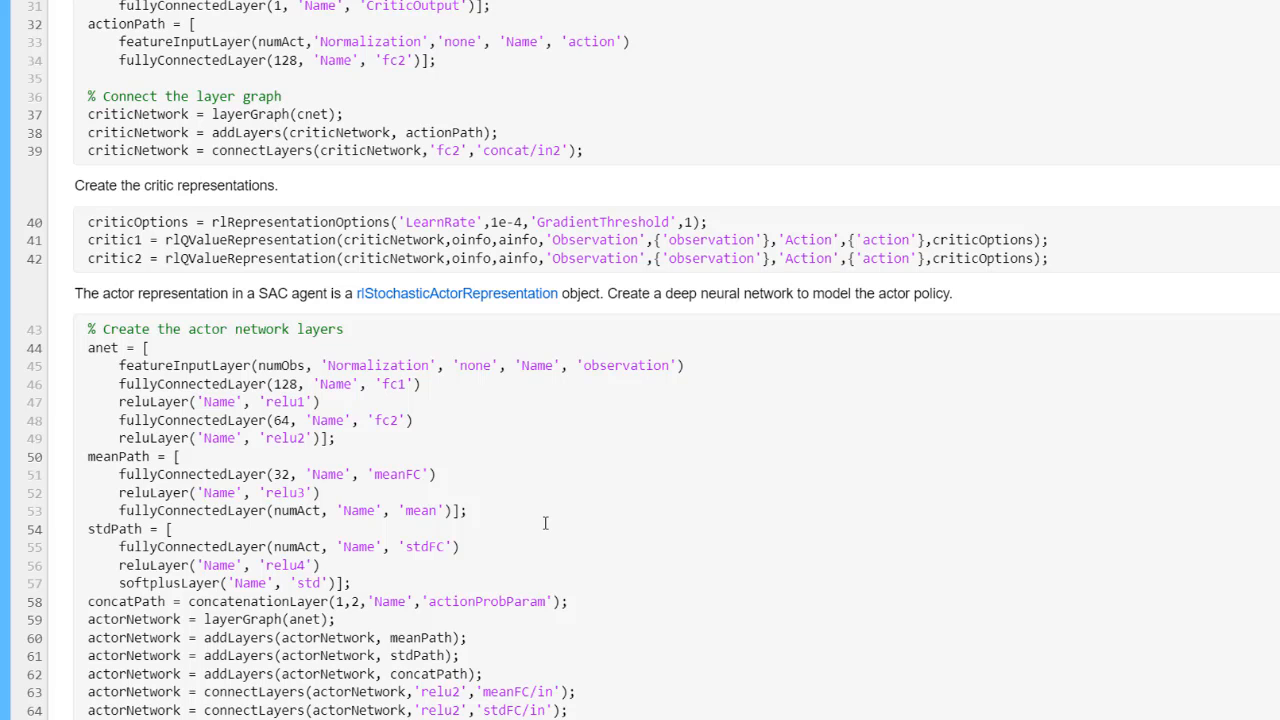
scroll("down", 3)
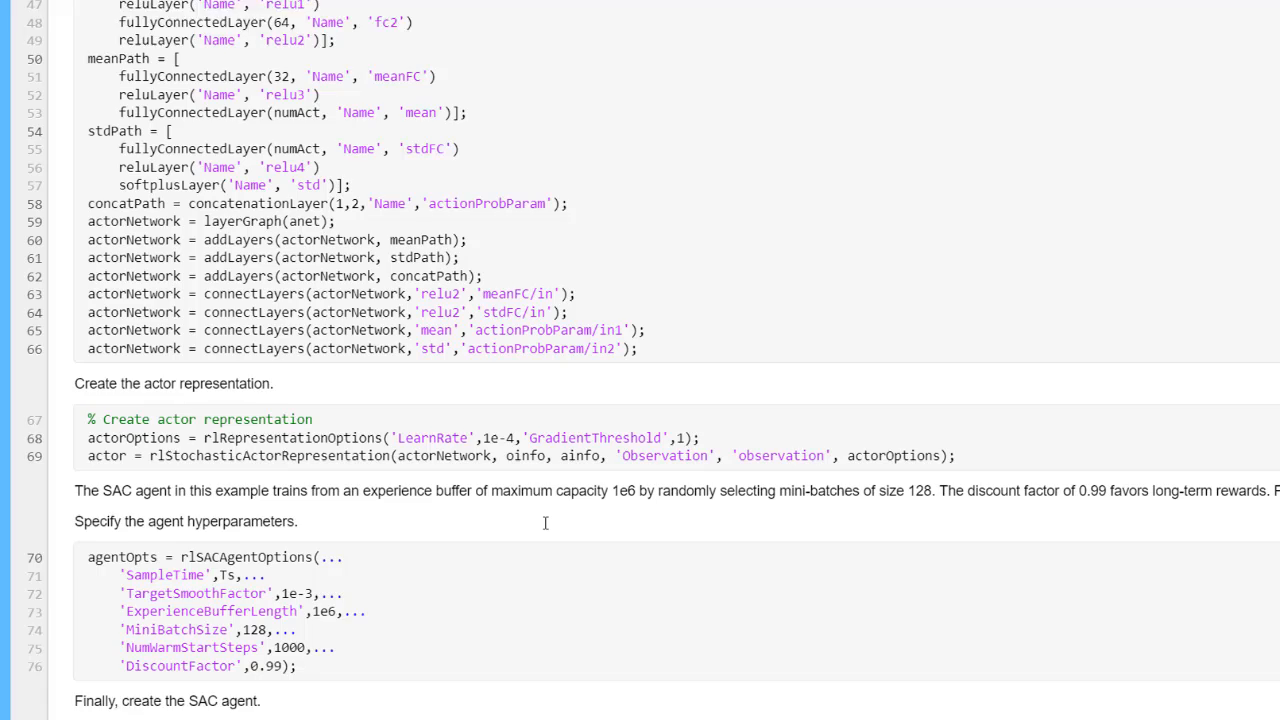
scroll("down", 3)
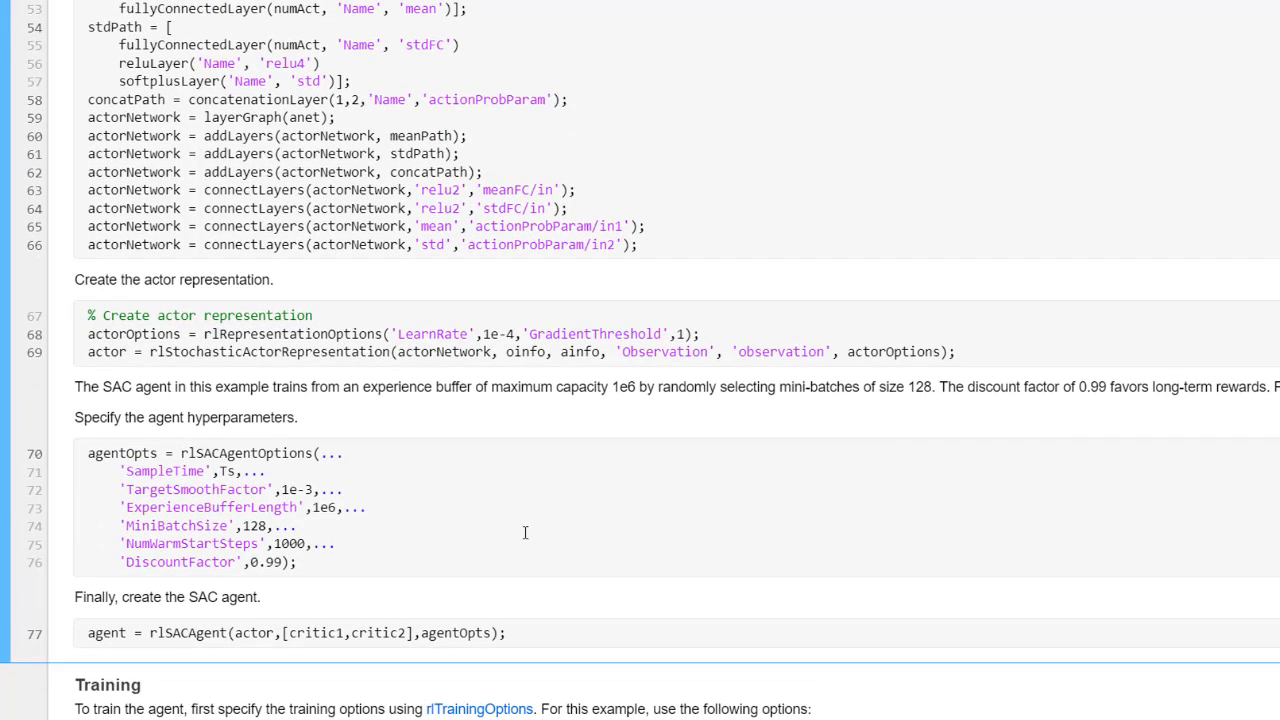
Change doTraining = false; to doTraining = true; in the Training section
double_click(184, 632)
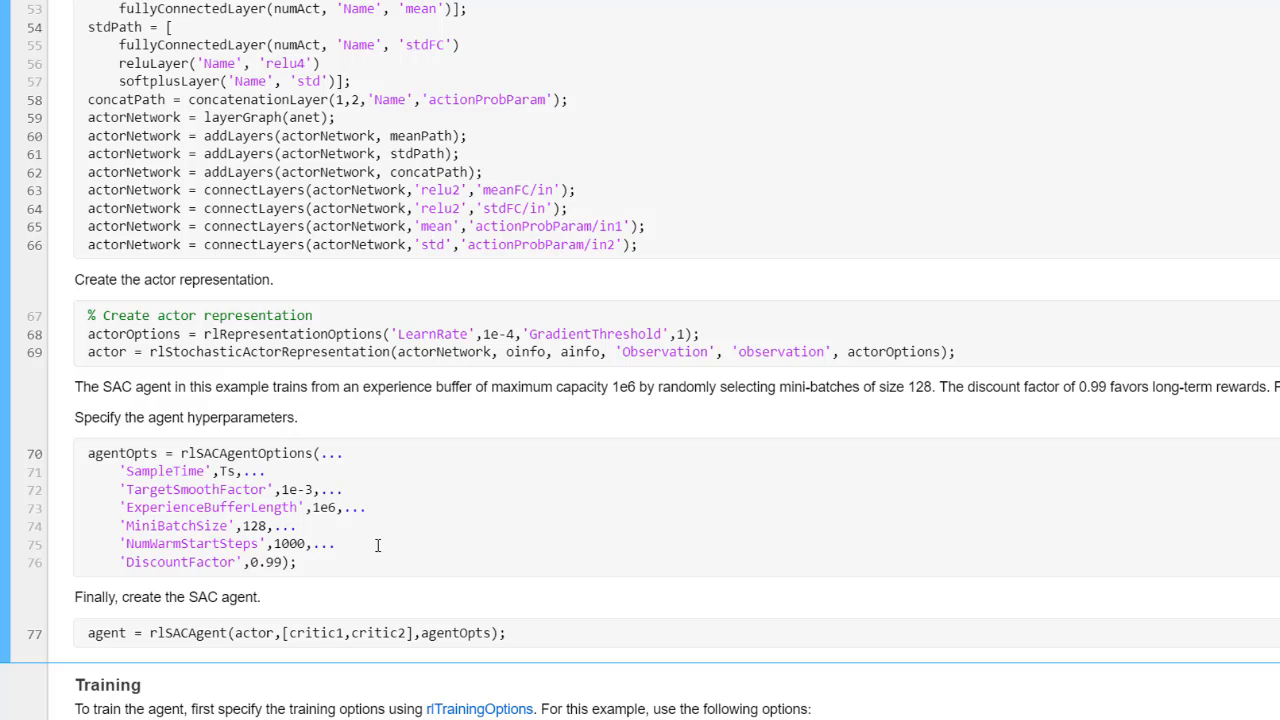
mouse_move(318, 538)
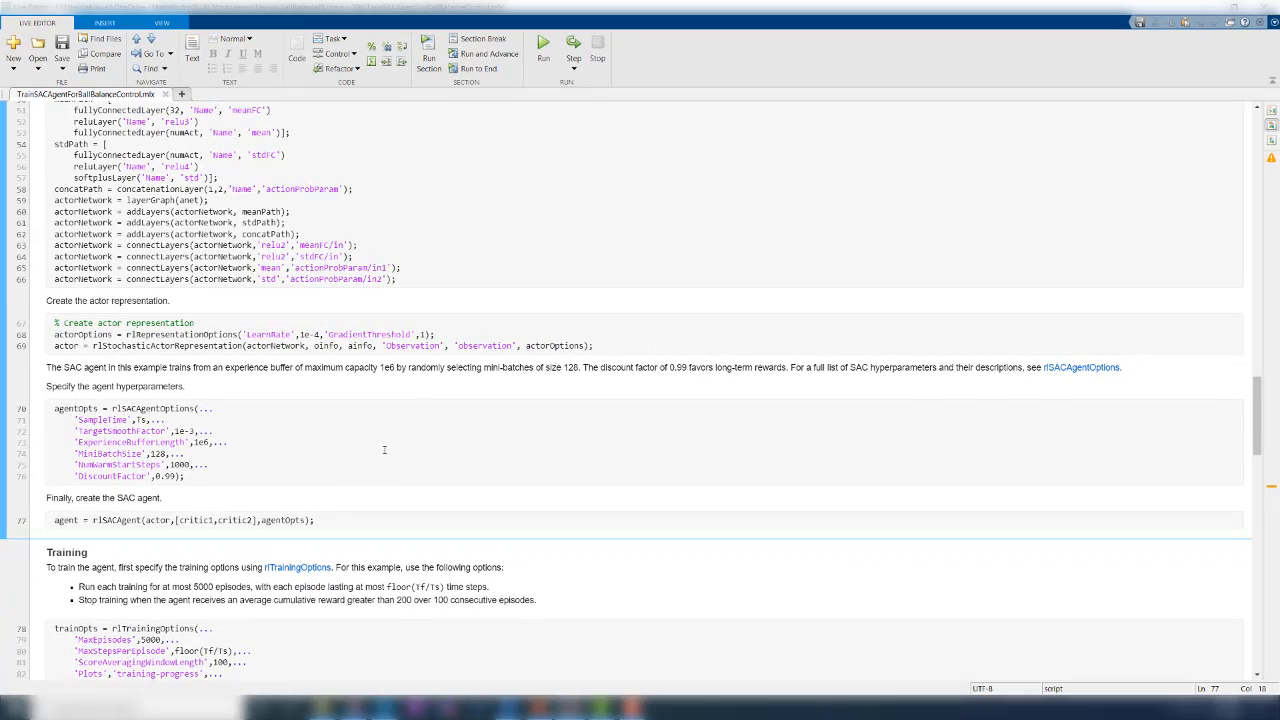
mouse_move(1082, 368)
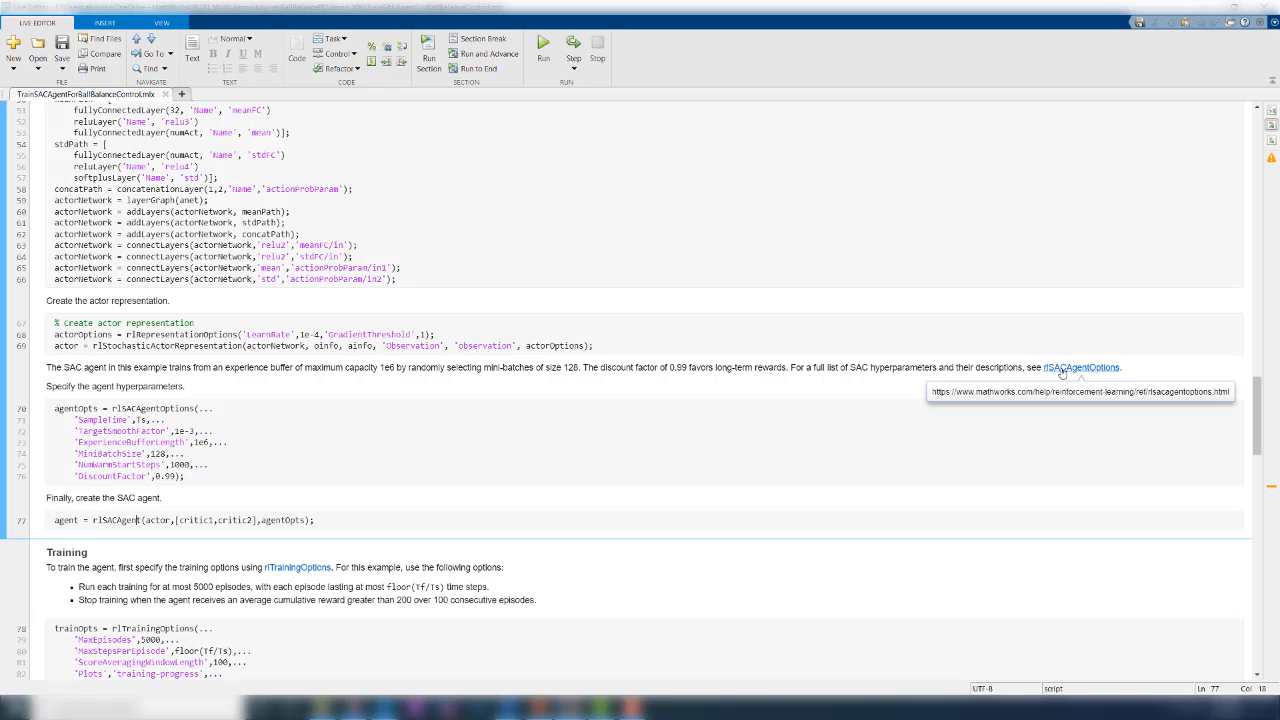
scroll("down", 3)
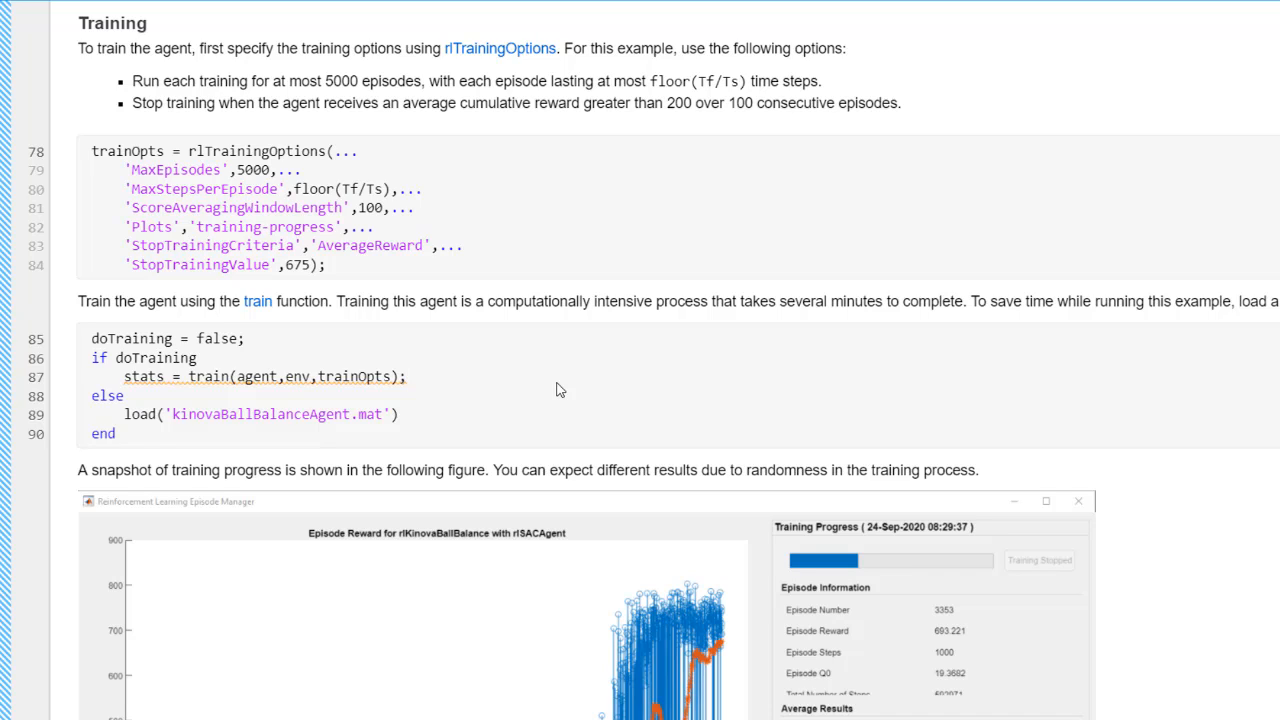
left_click(406, 376)
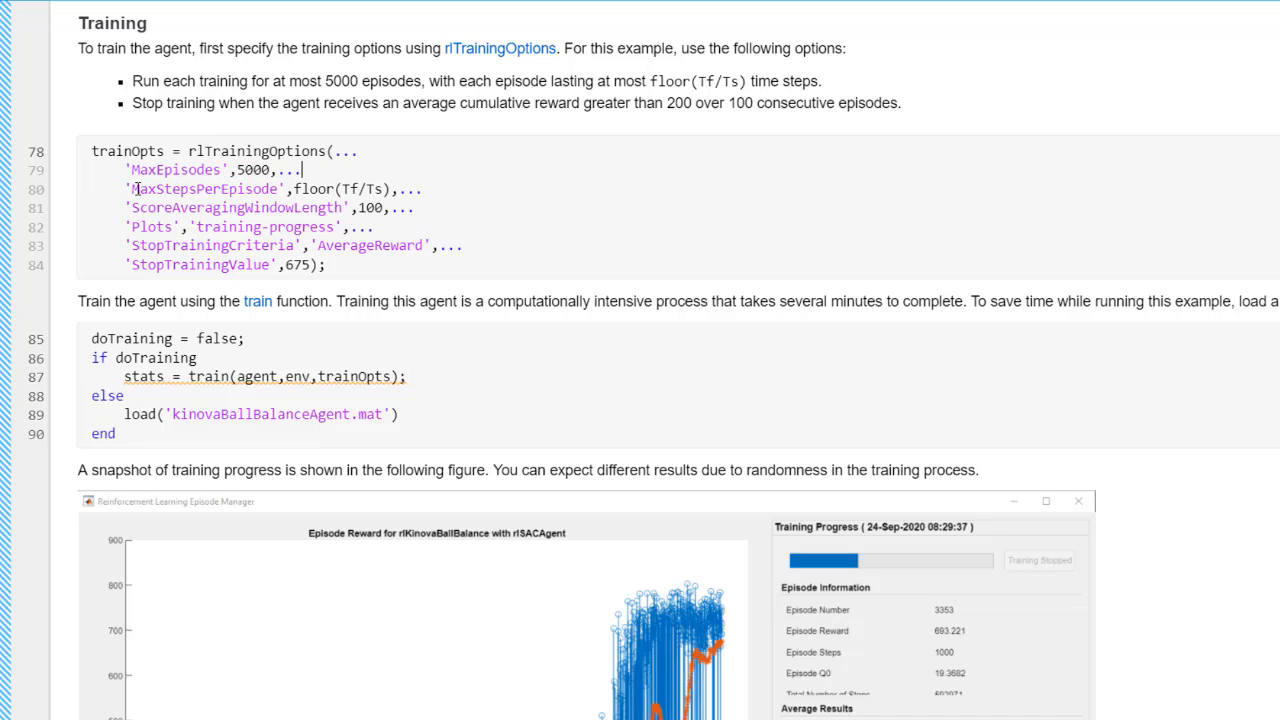
mouse_move(676, 236)
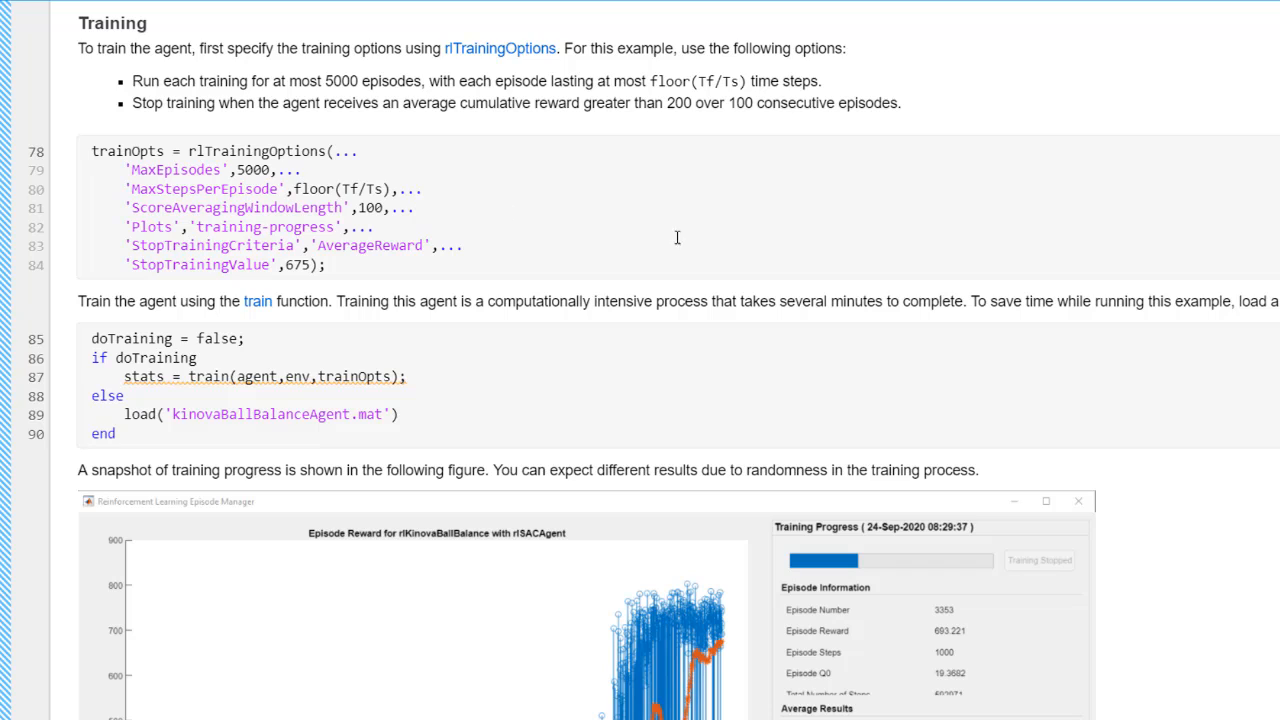
mouse_move(744, 258)
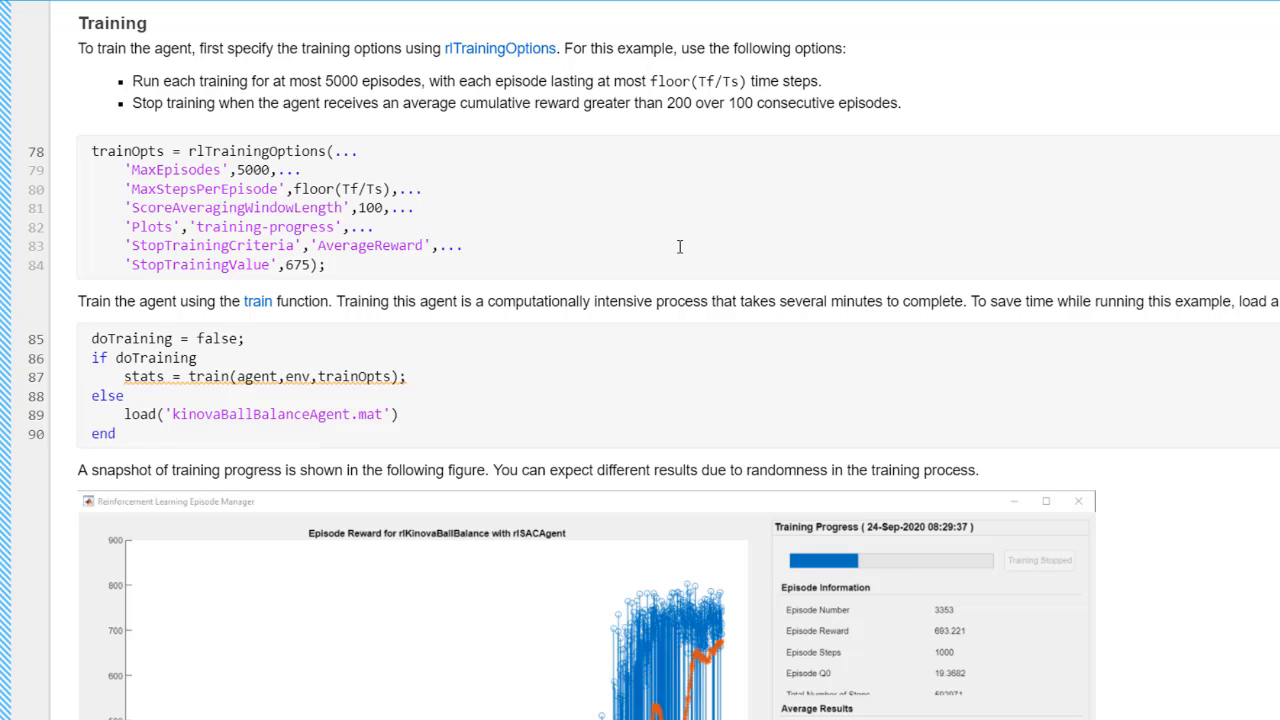
left_click(304, 168)
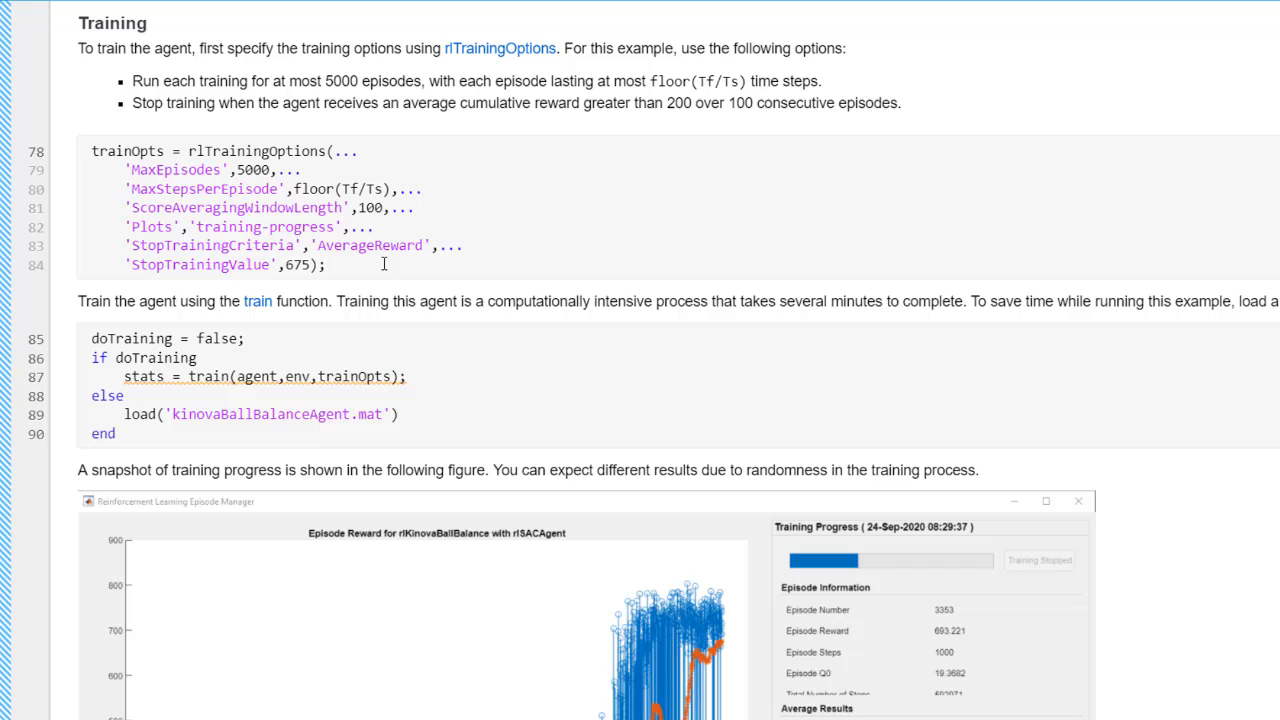
left_click(302, 170)
type("tru")
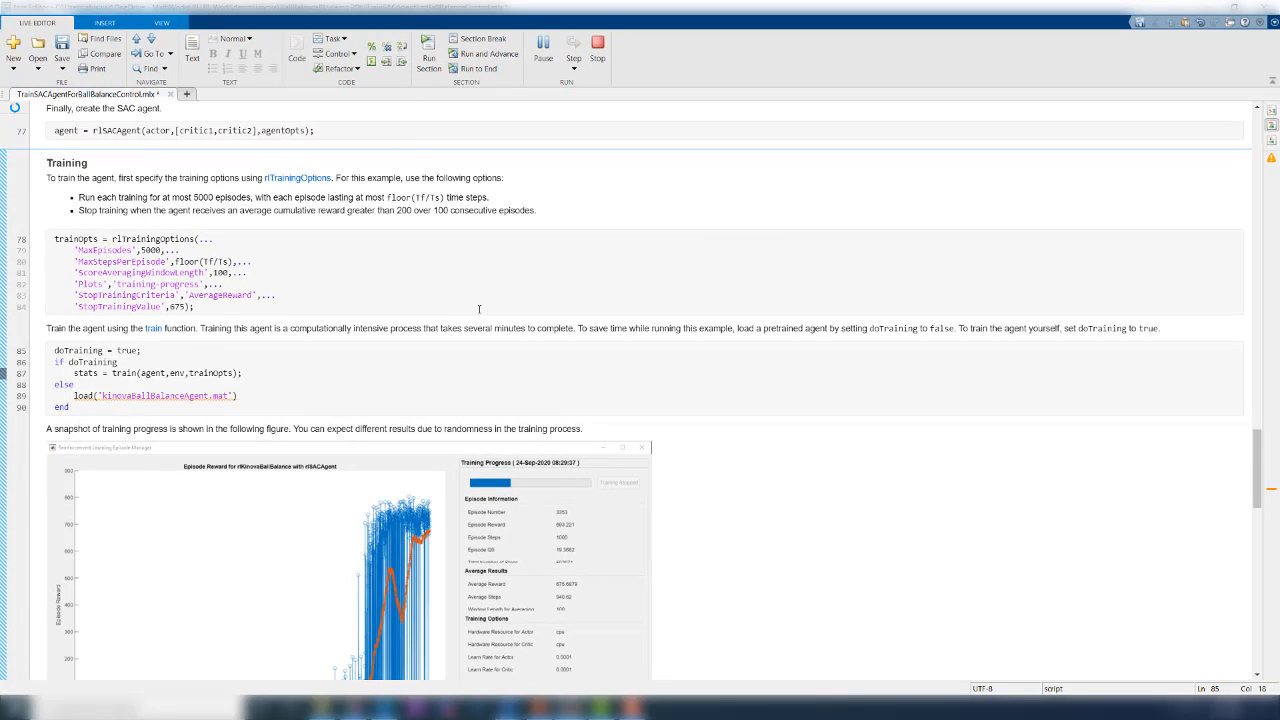
Start SAC agent training and watch episode rewards plot alongside the robot animation
left_click(140, 350)
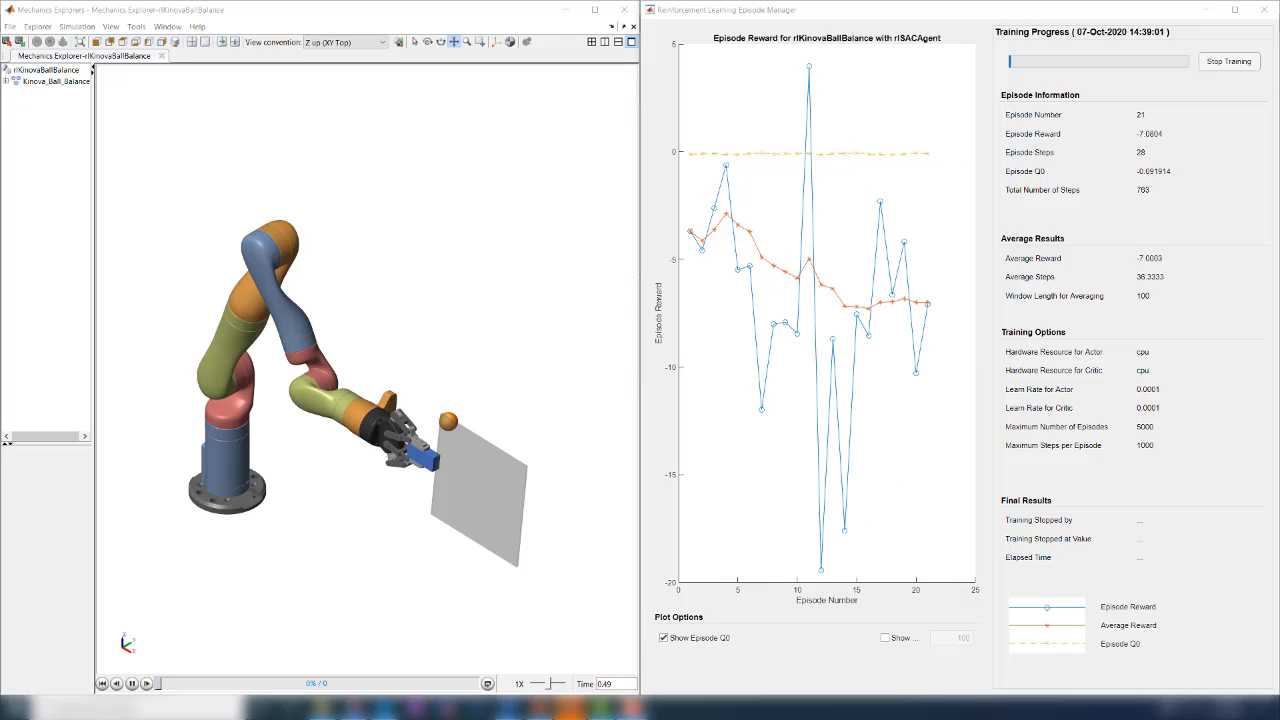
left_click(146, 684)
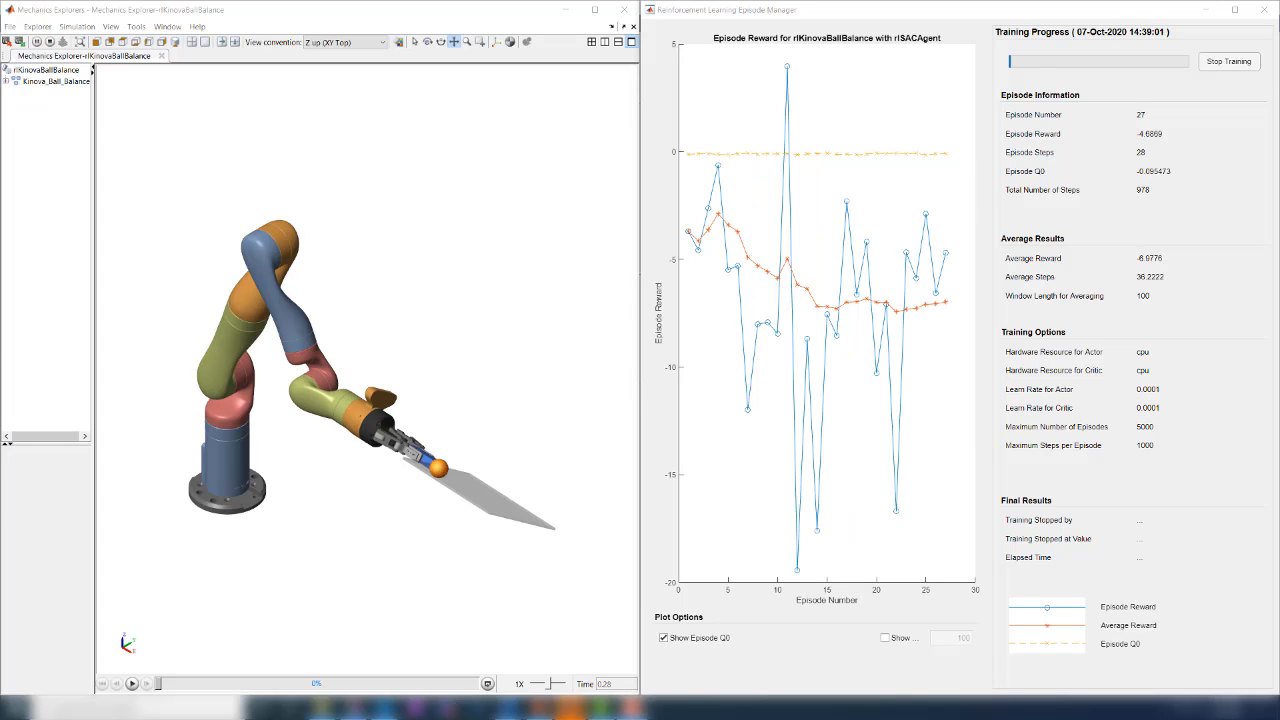
left_click(132, 684)
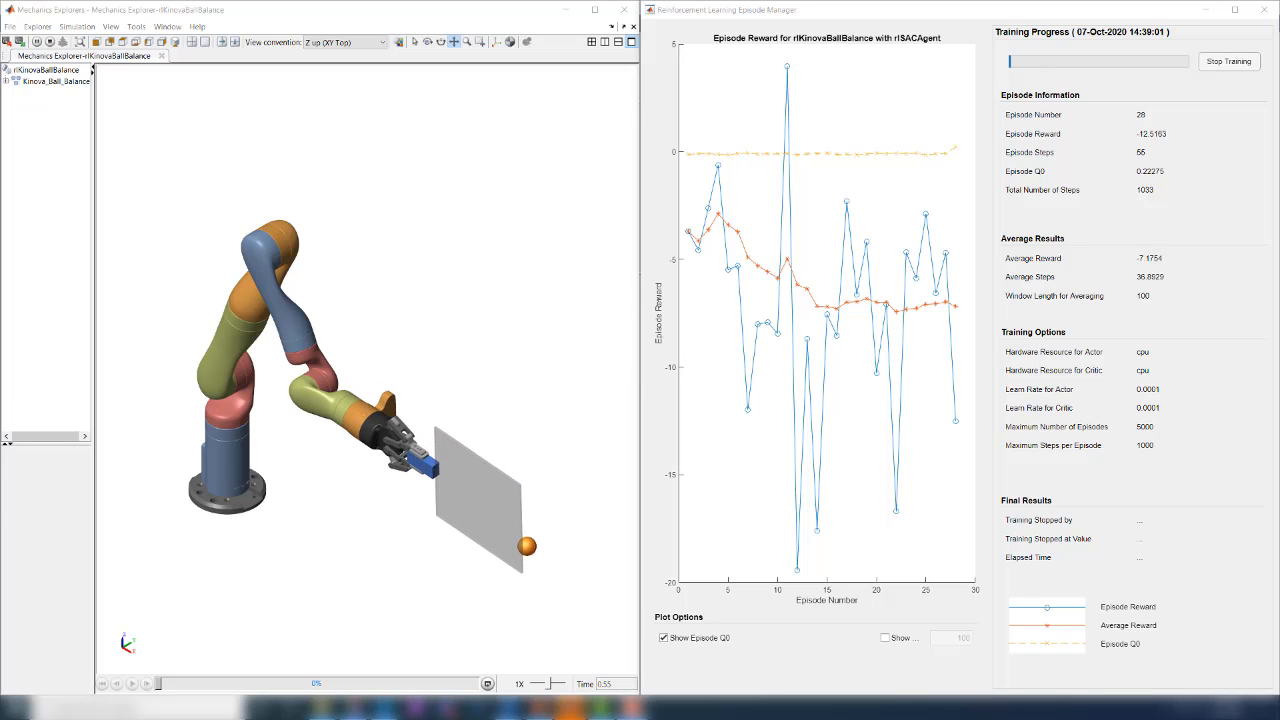
left_click(132, 684)
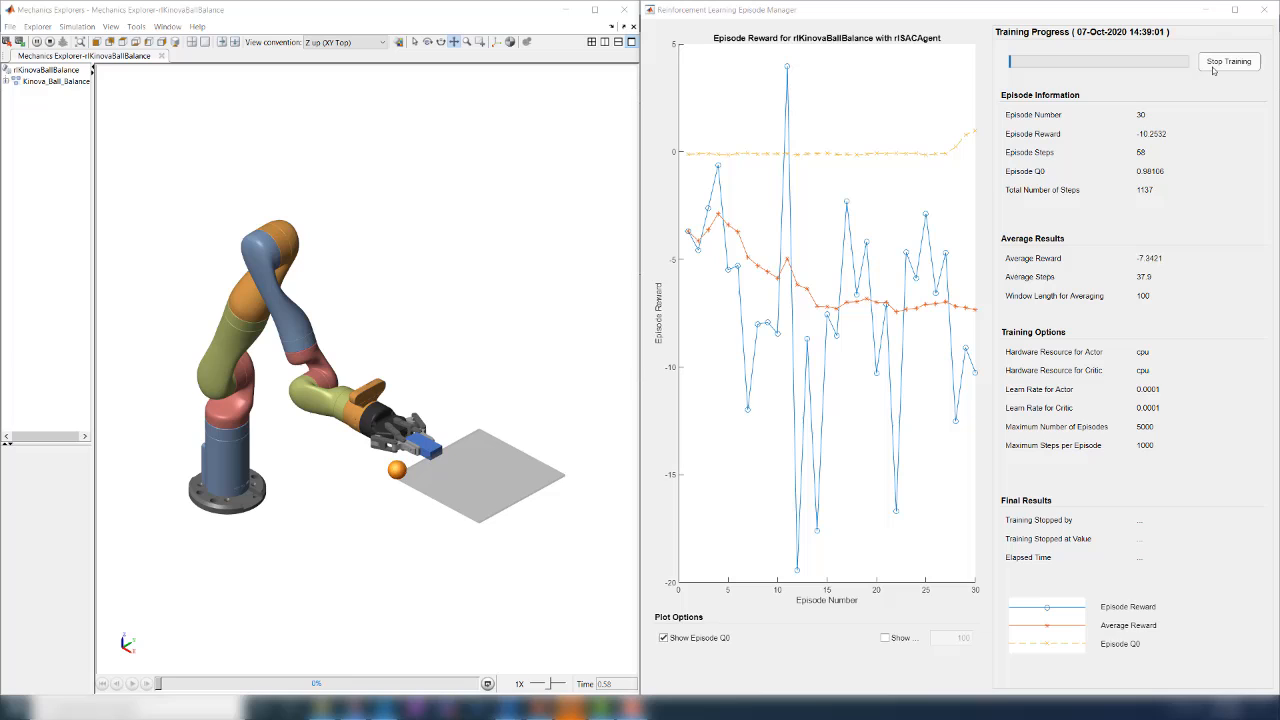
Stop the agent training early at episode 31
left_click(132, 684)
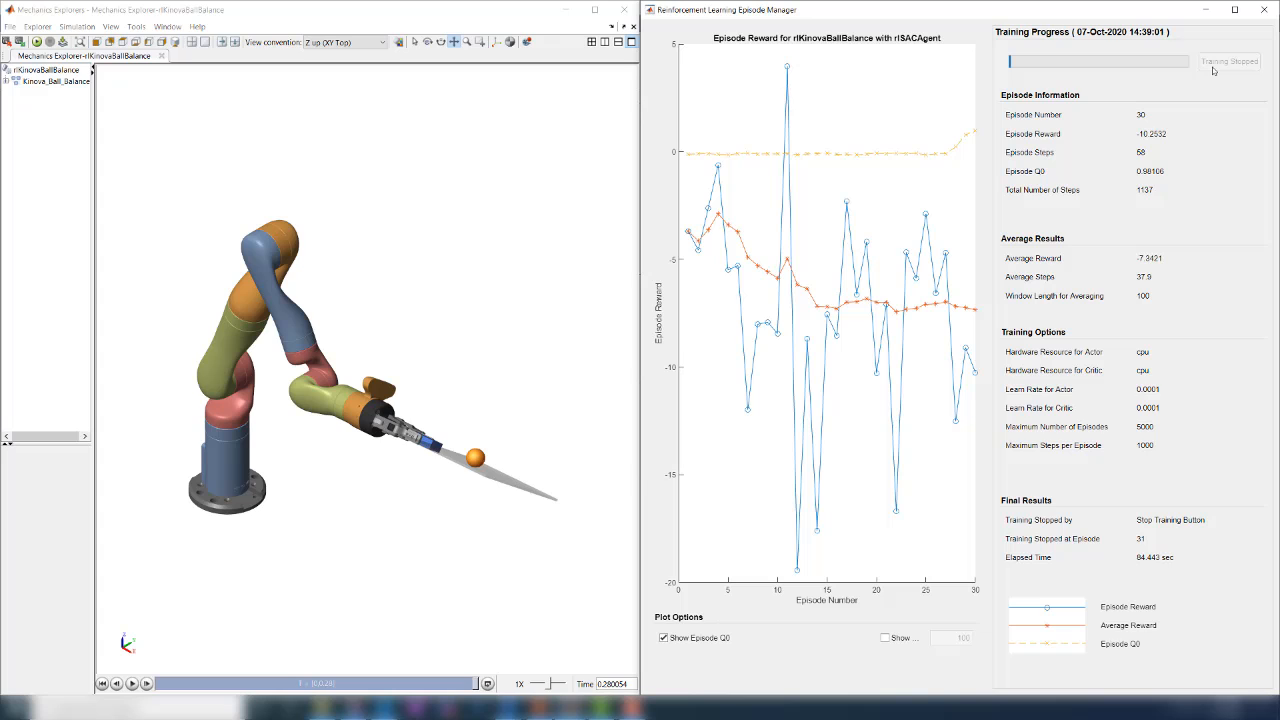
mouse_move(1260, 240)
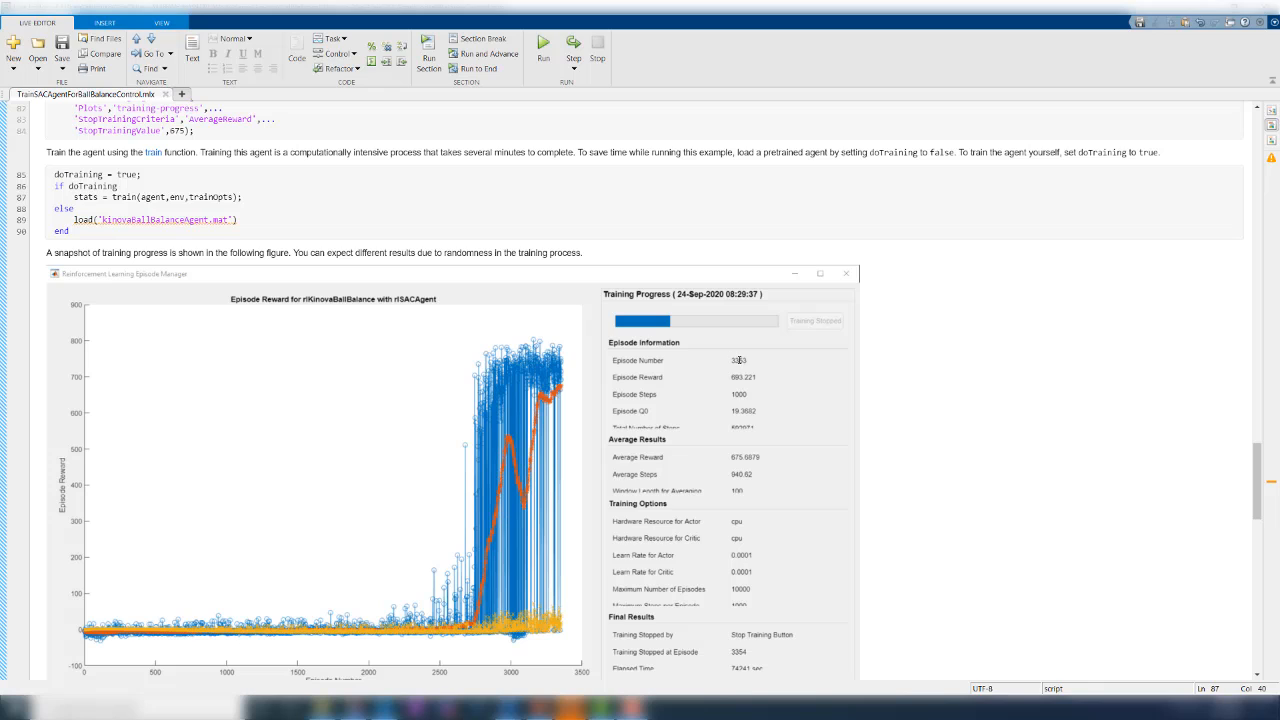
mouse_move(936, 614)
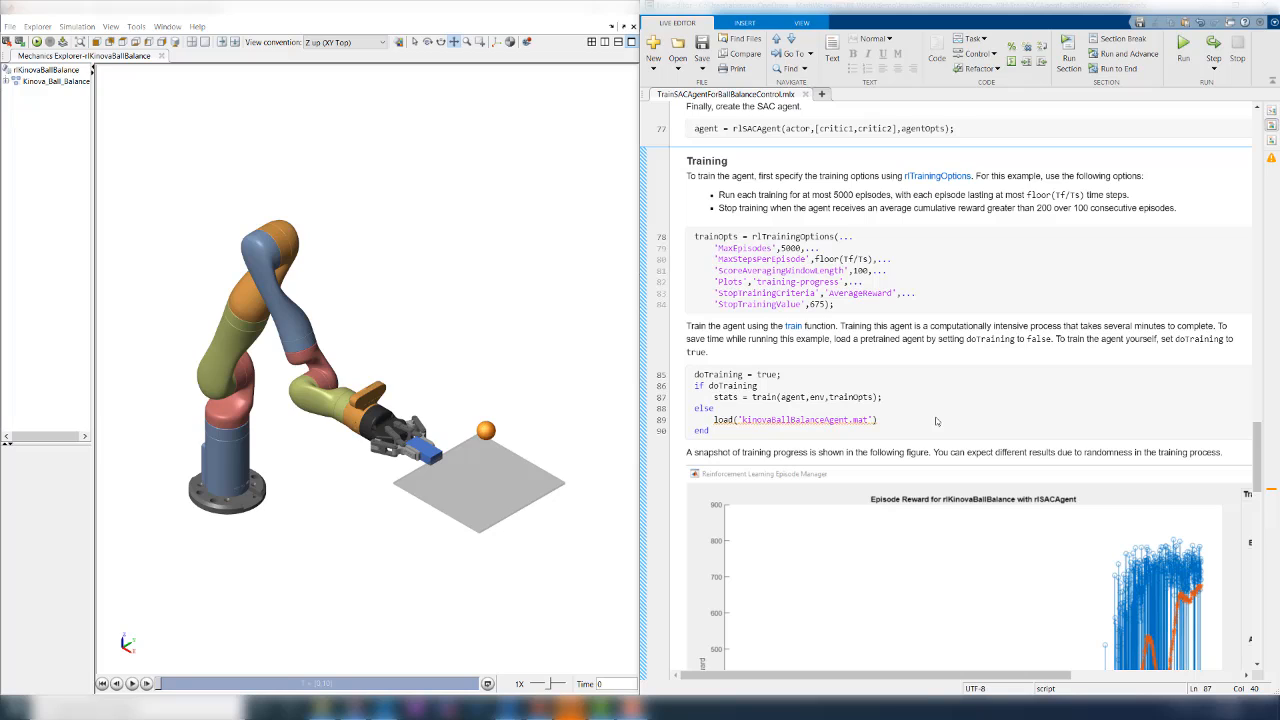
Set doTraining back to false and run the section to load kinovaBallBalanceAgent.mat
left_click(880, 396)
type("fals")
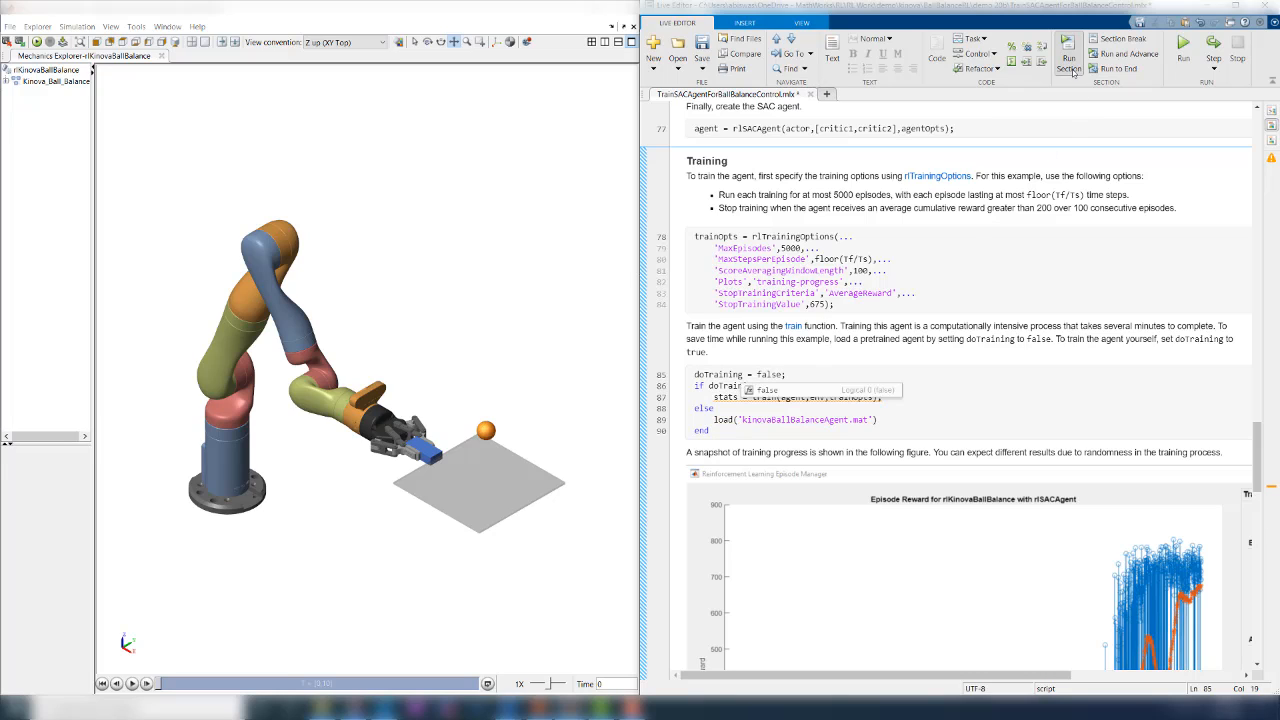
left_click(1068, 44)
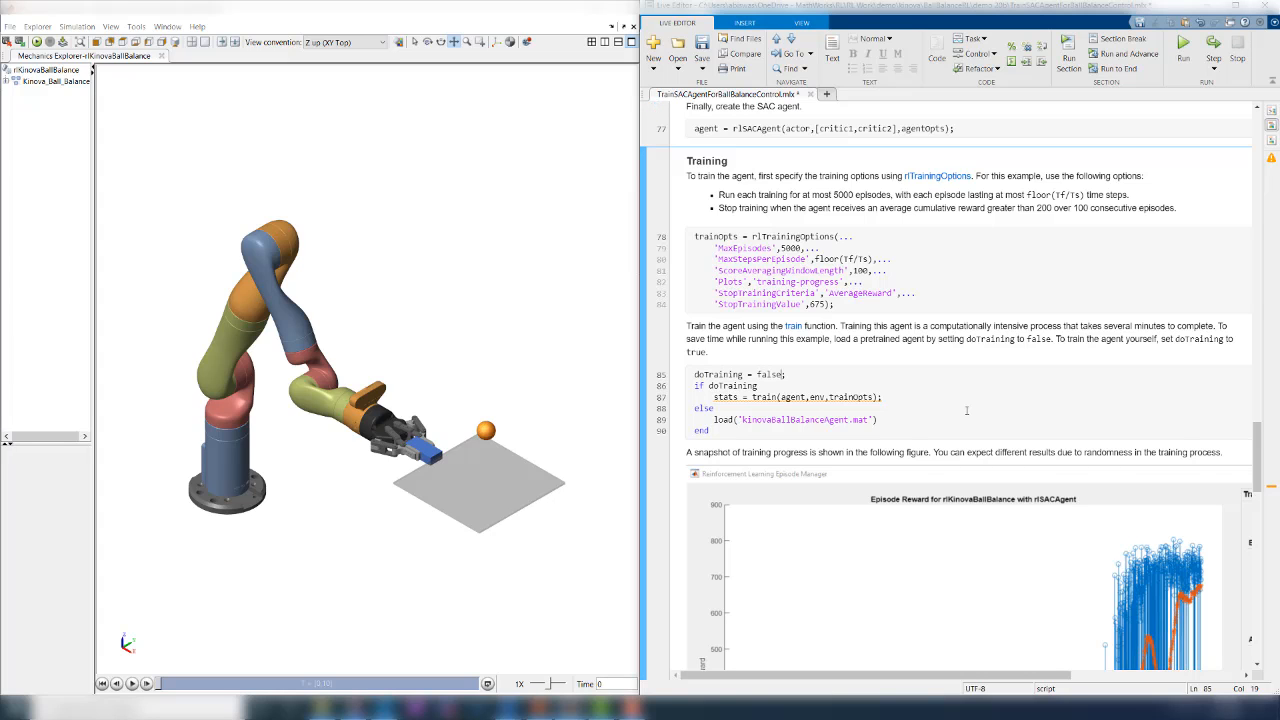
Set the ball's start to x -0.10, y 0.12 and run sim(mdl)
scroll("down", 3)
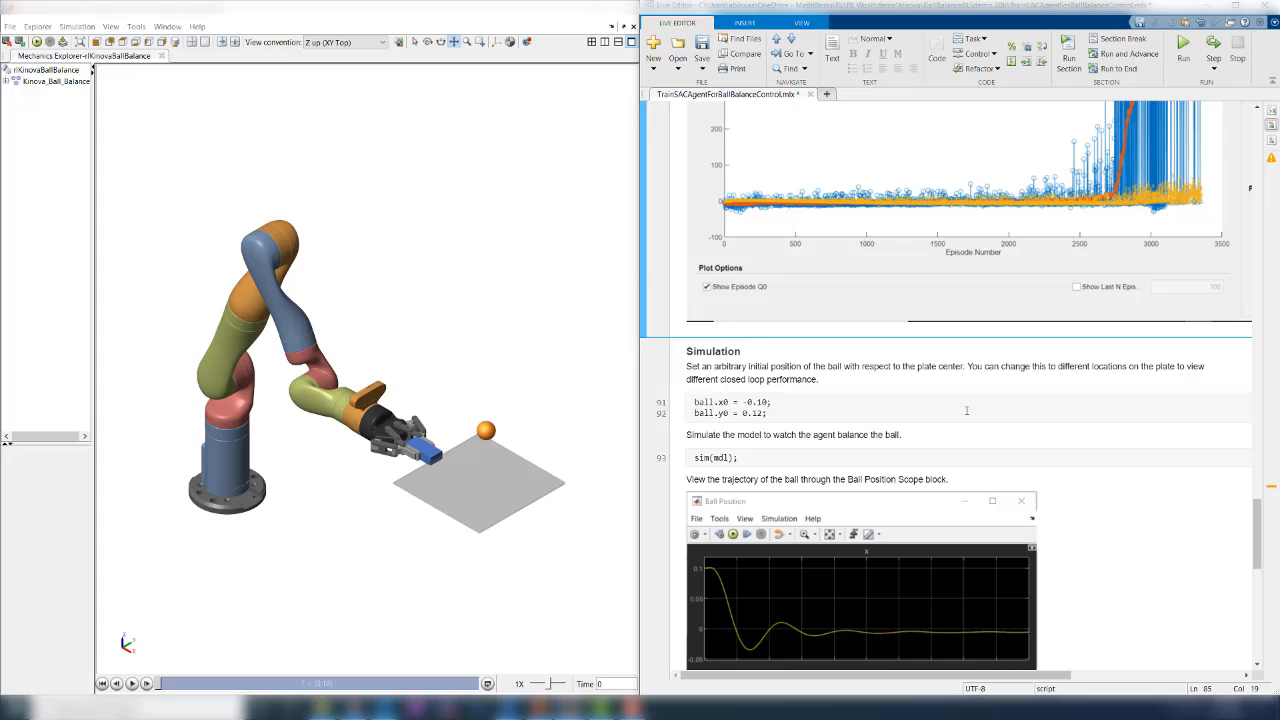
scroll("down", 3)
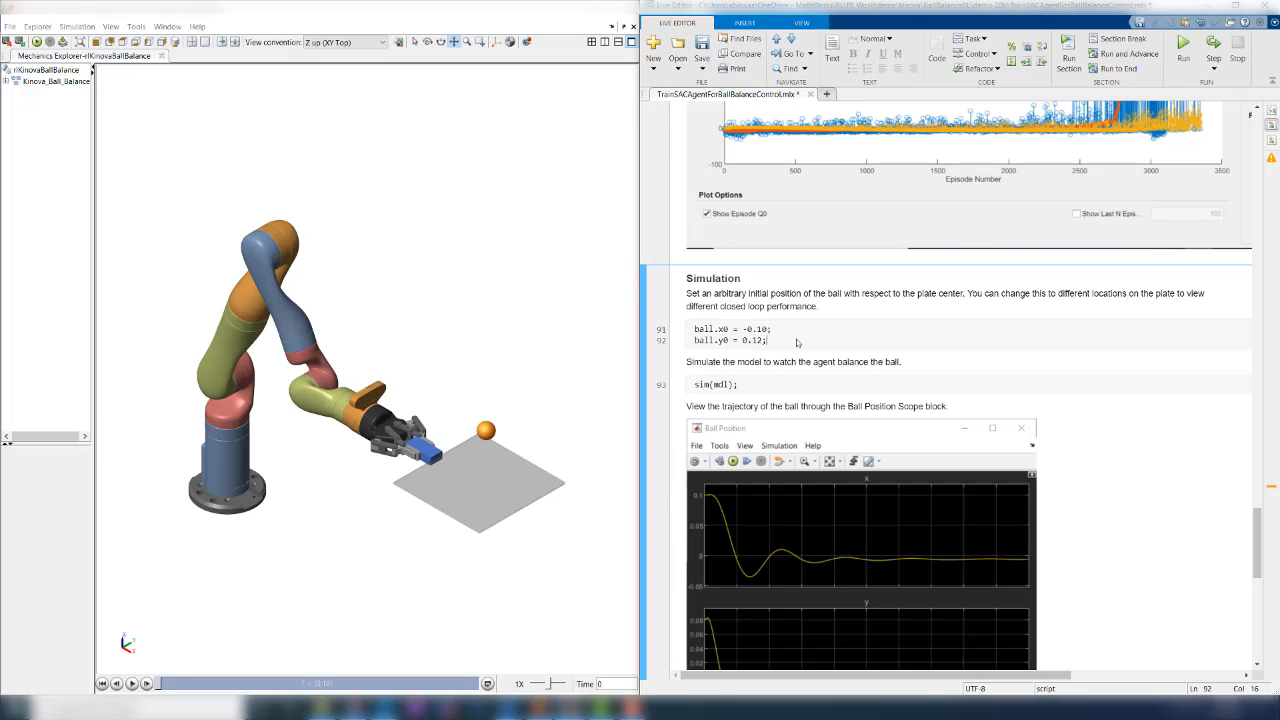
left_click(1184, 44)
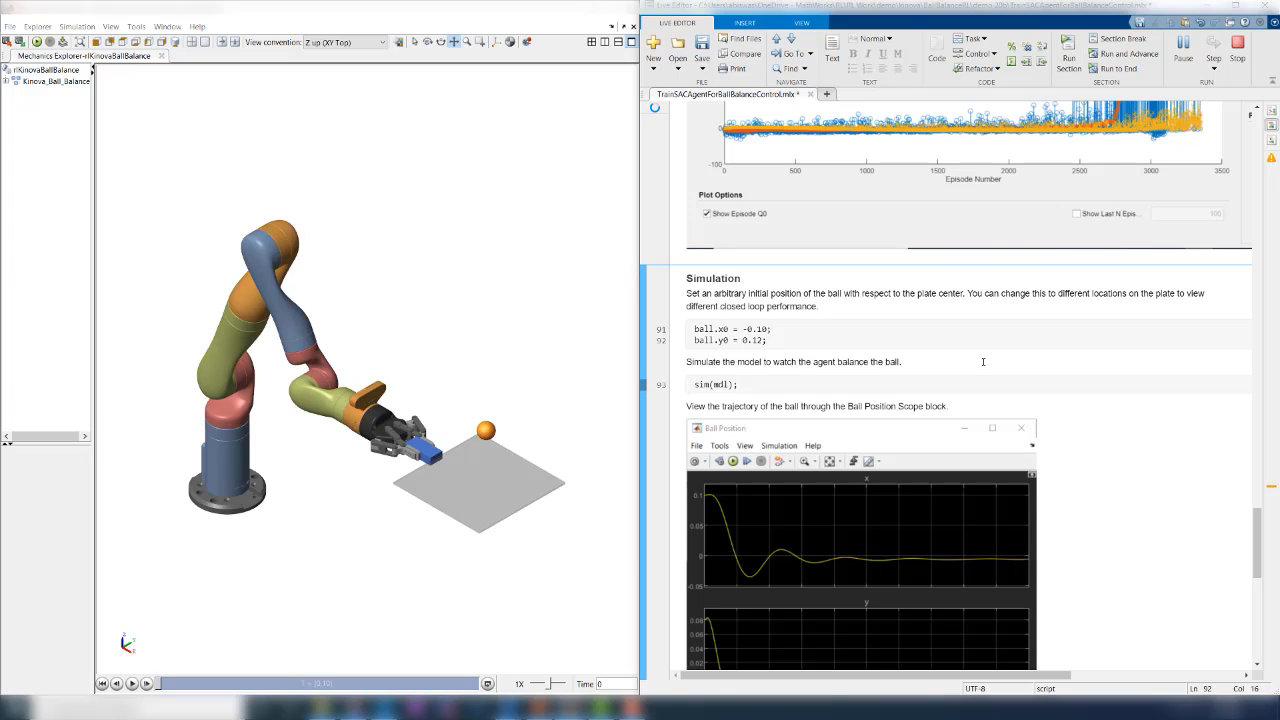
left_click(132, 684)
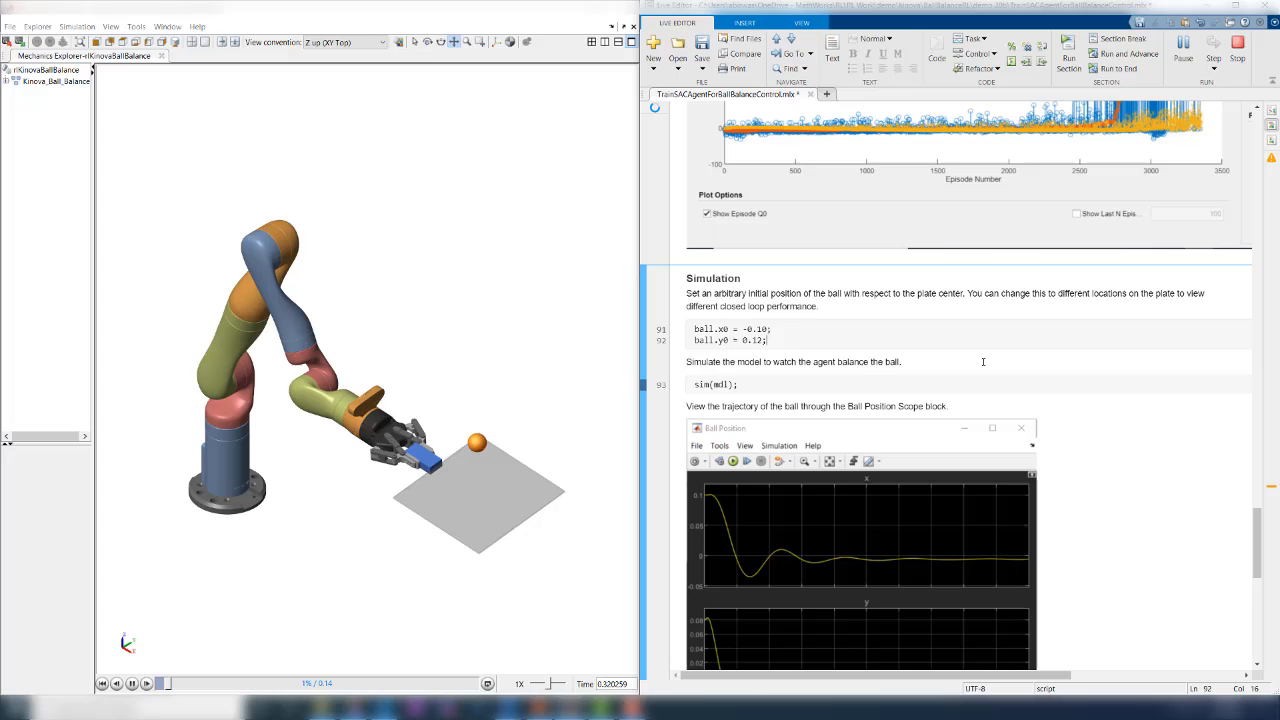